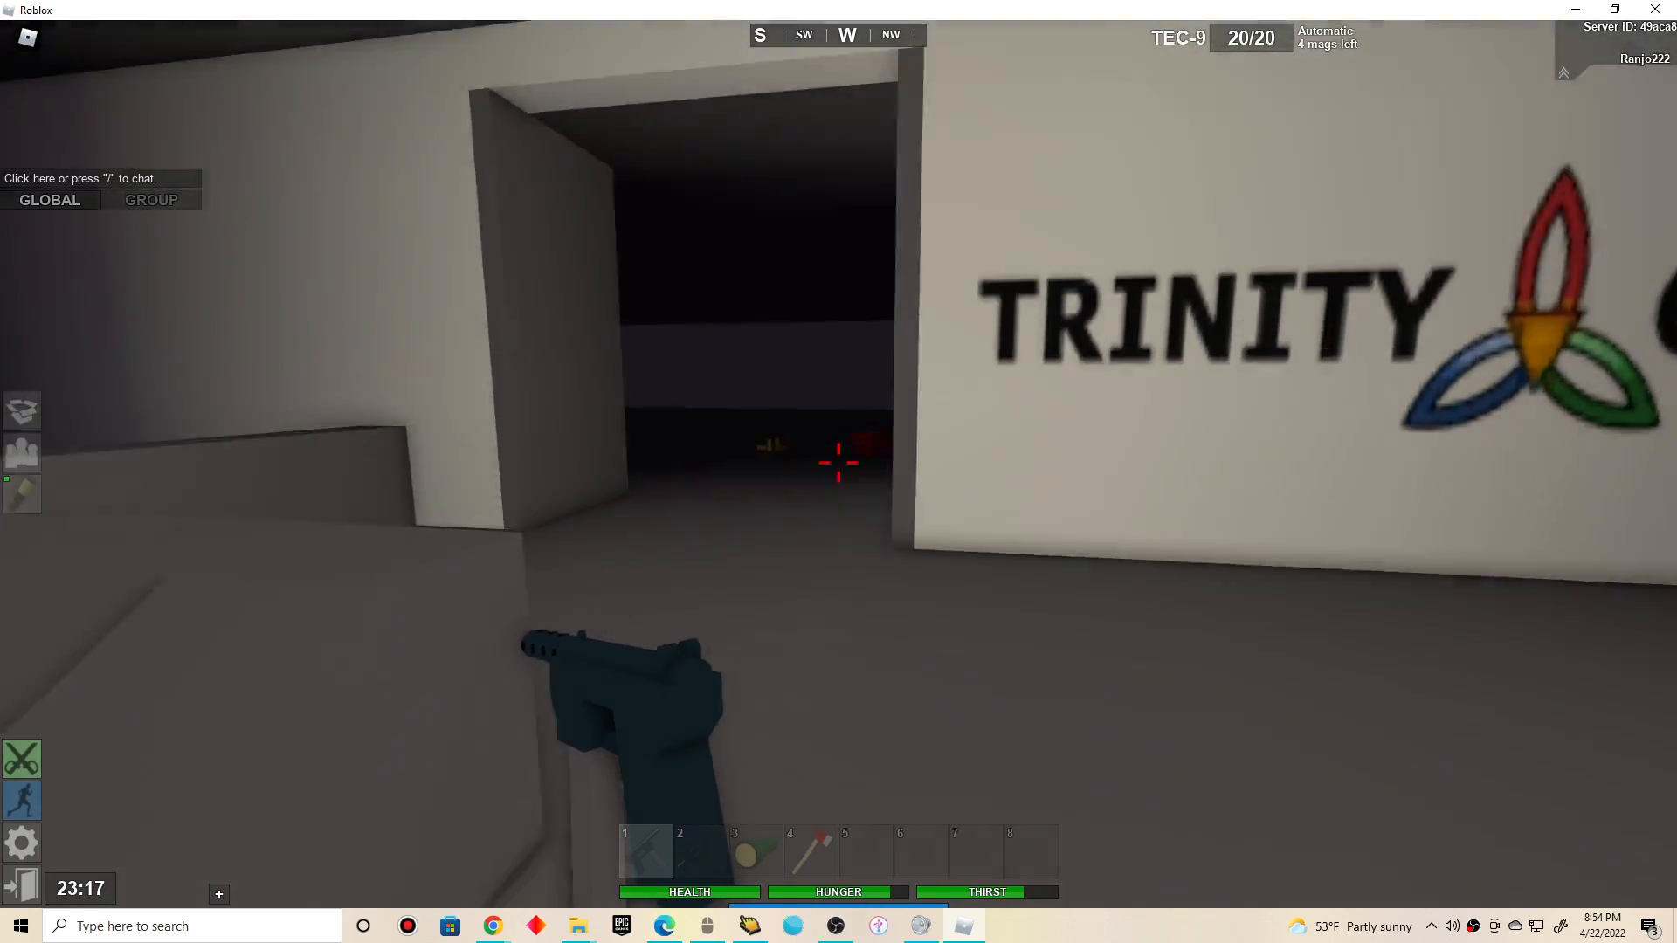
{"action": "mouse_move", "coordinate": [839, 470]}
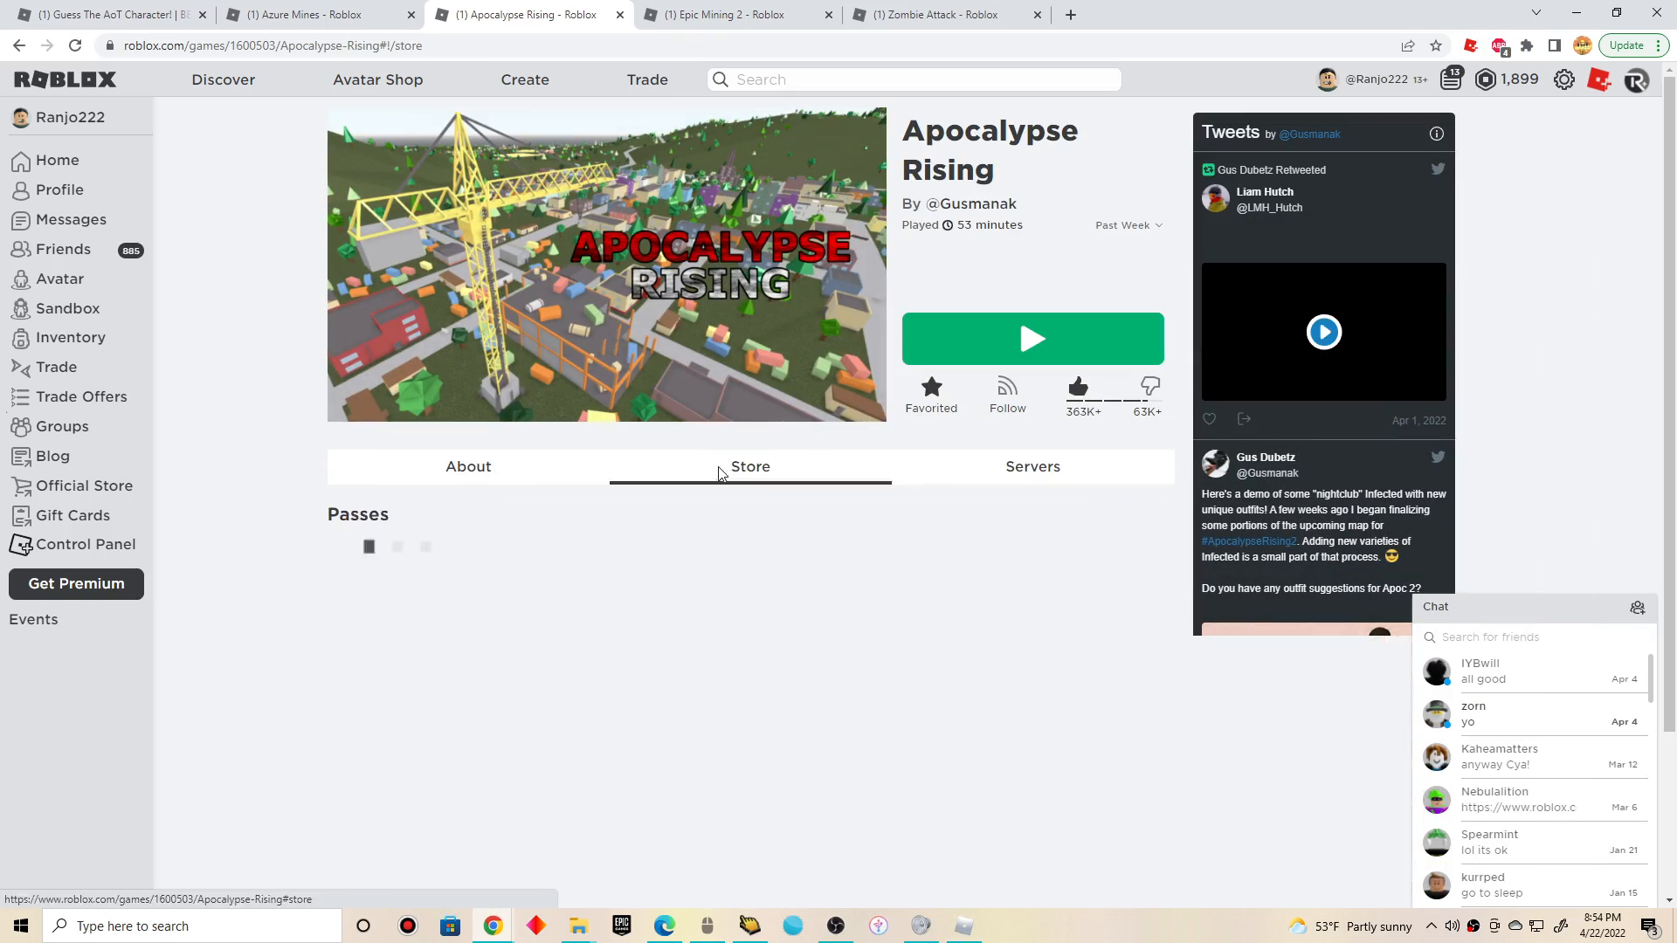
Scroll down the Apocalypse Rising game page toward the Store passes
{"action": "scroll", "scroll_direction": "down", "scroll_amount": 3}
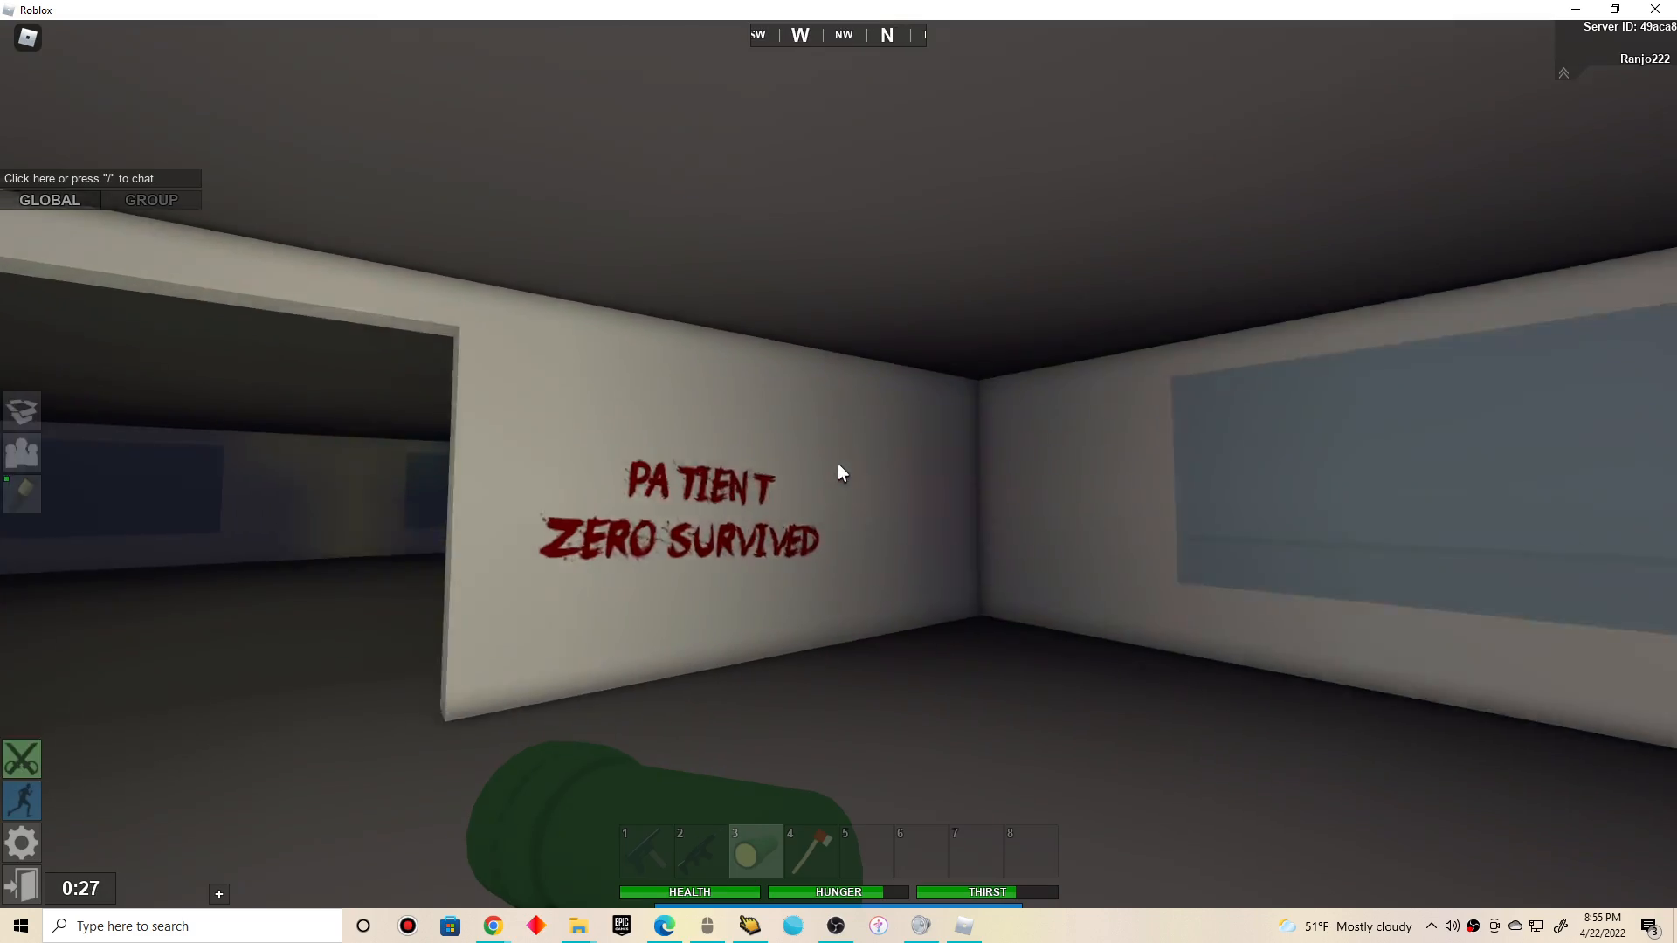
{"action": "mouse_move", "coordinate": [840, 474]}
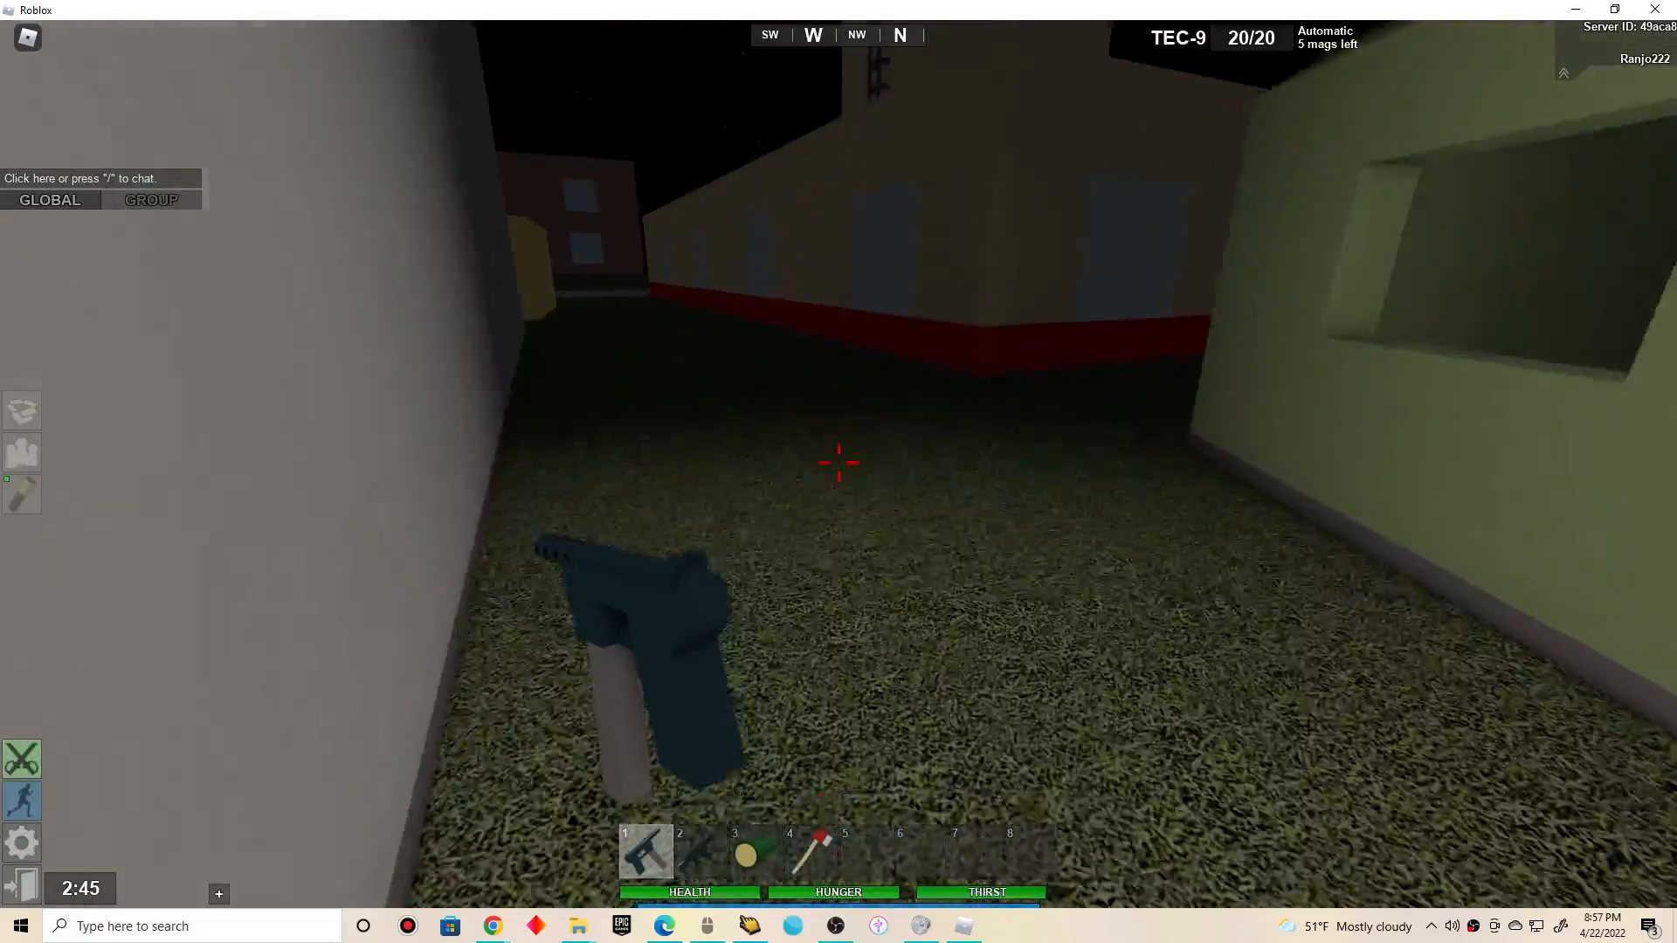
Shoot the alley zombie with the TEC-9, reload, and bring up the full inventory
{"action": "left_click", "coordinate": [839, 464]}
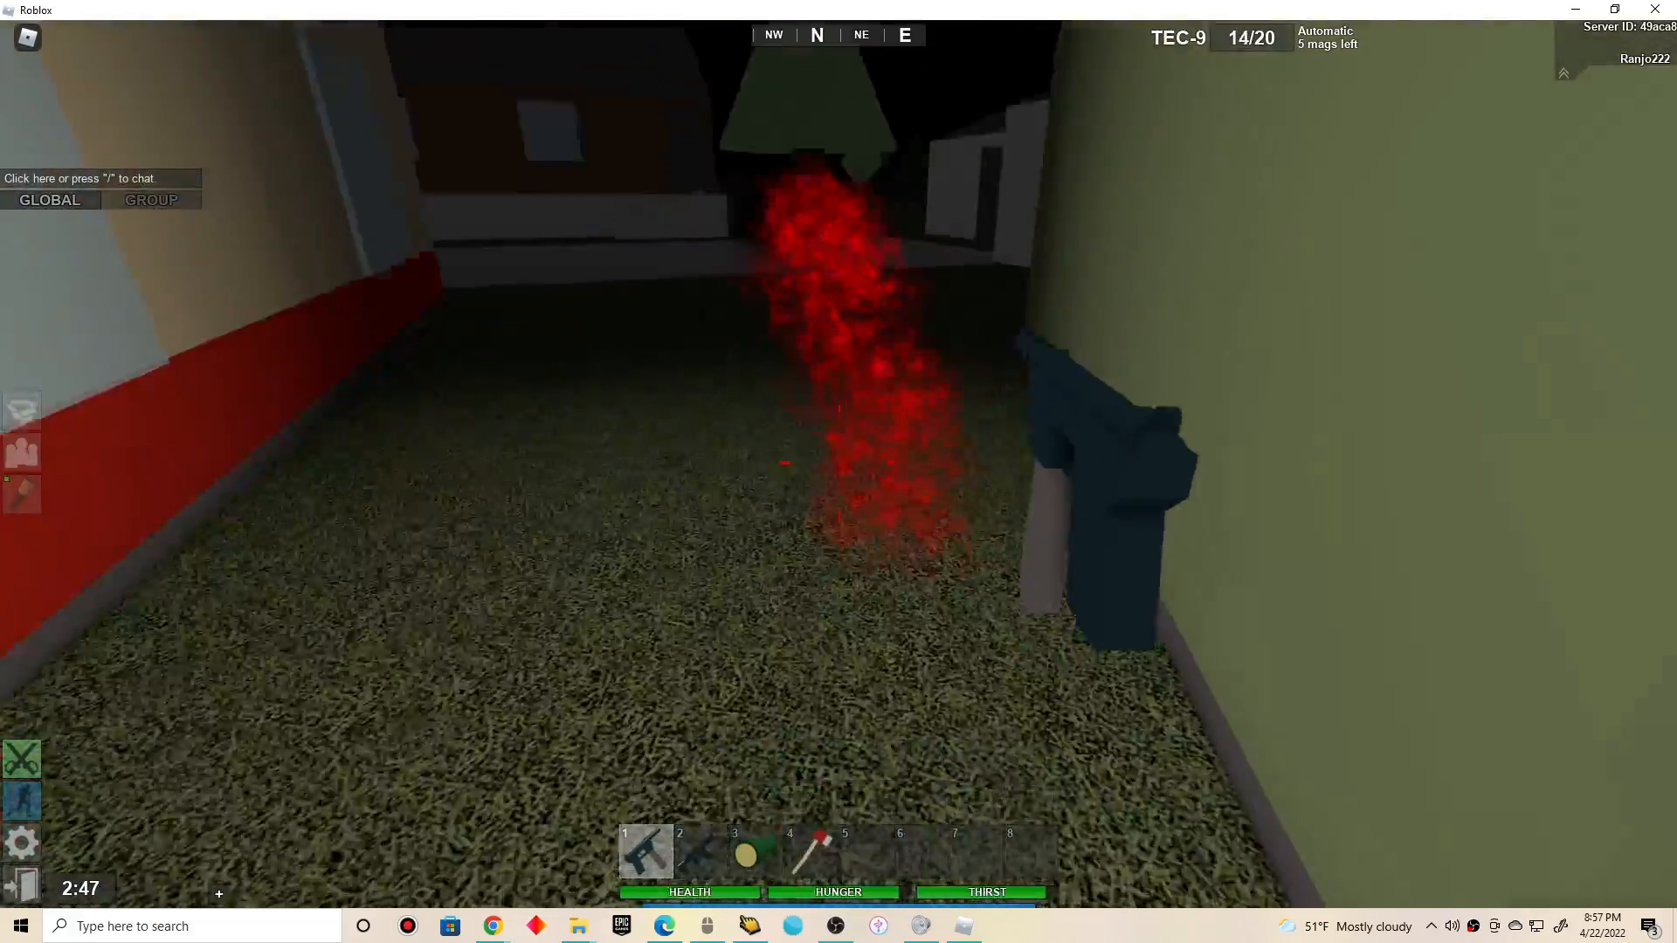
{"action": "key", "text": "r"}
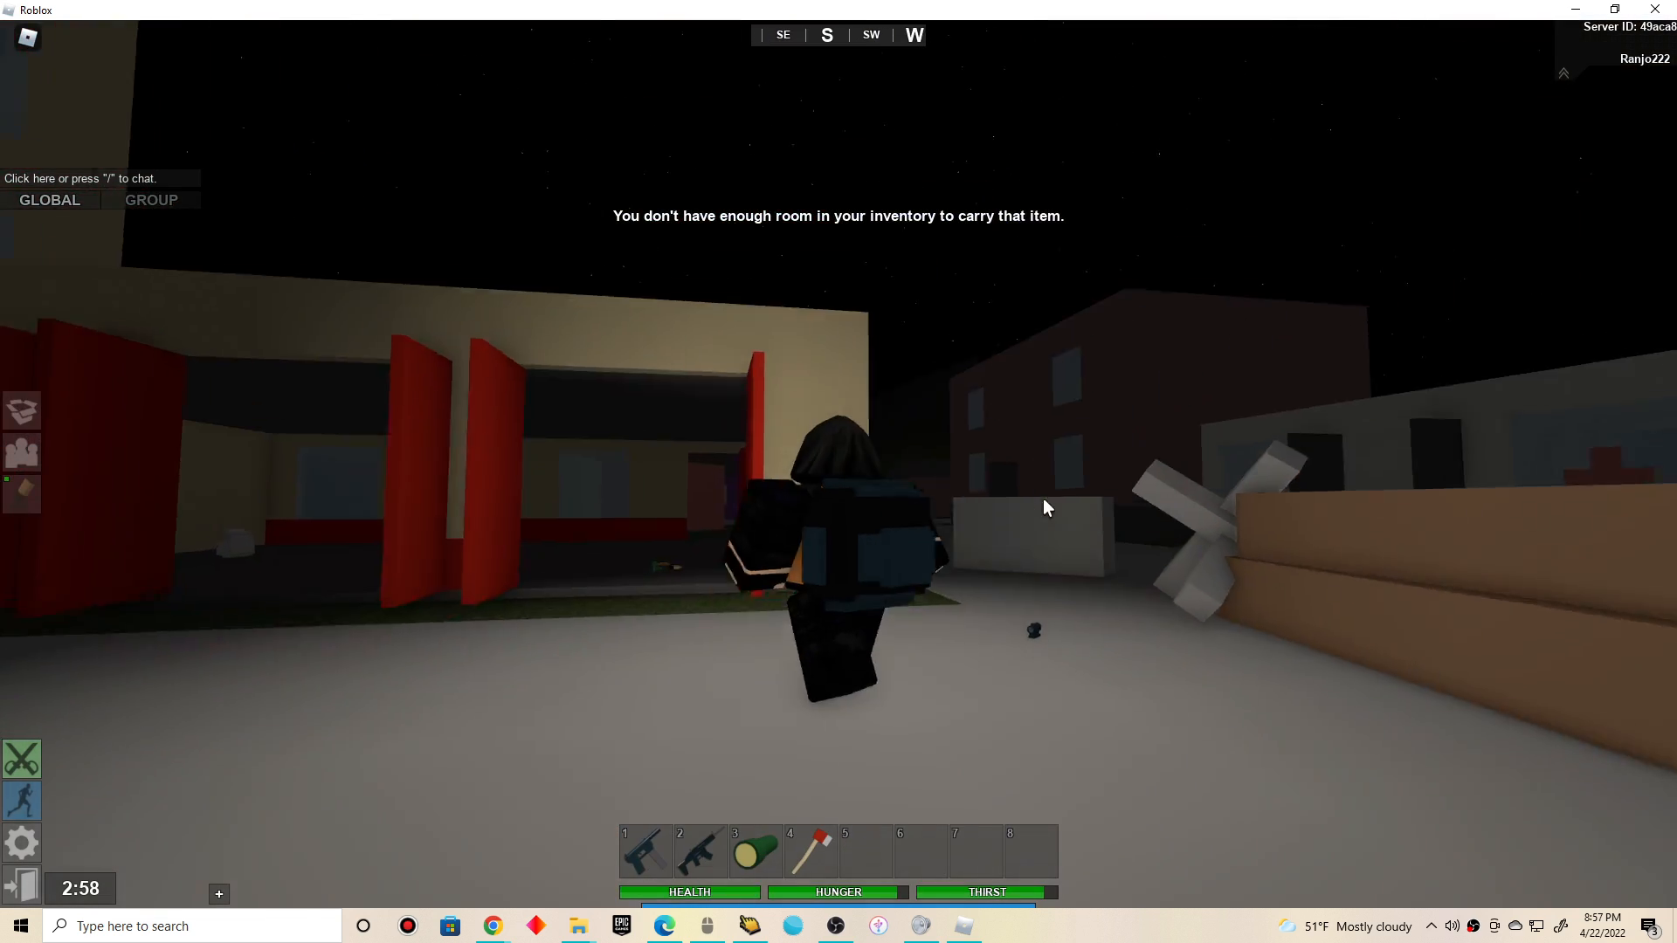
{"action": "key", "text": "tab"}
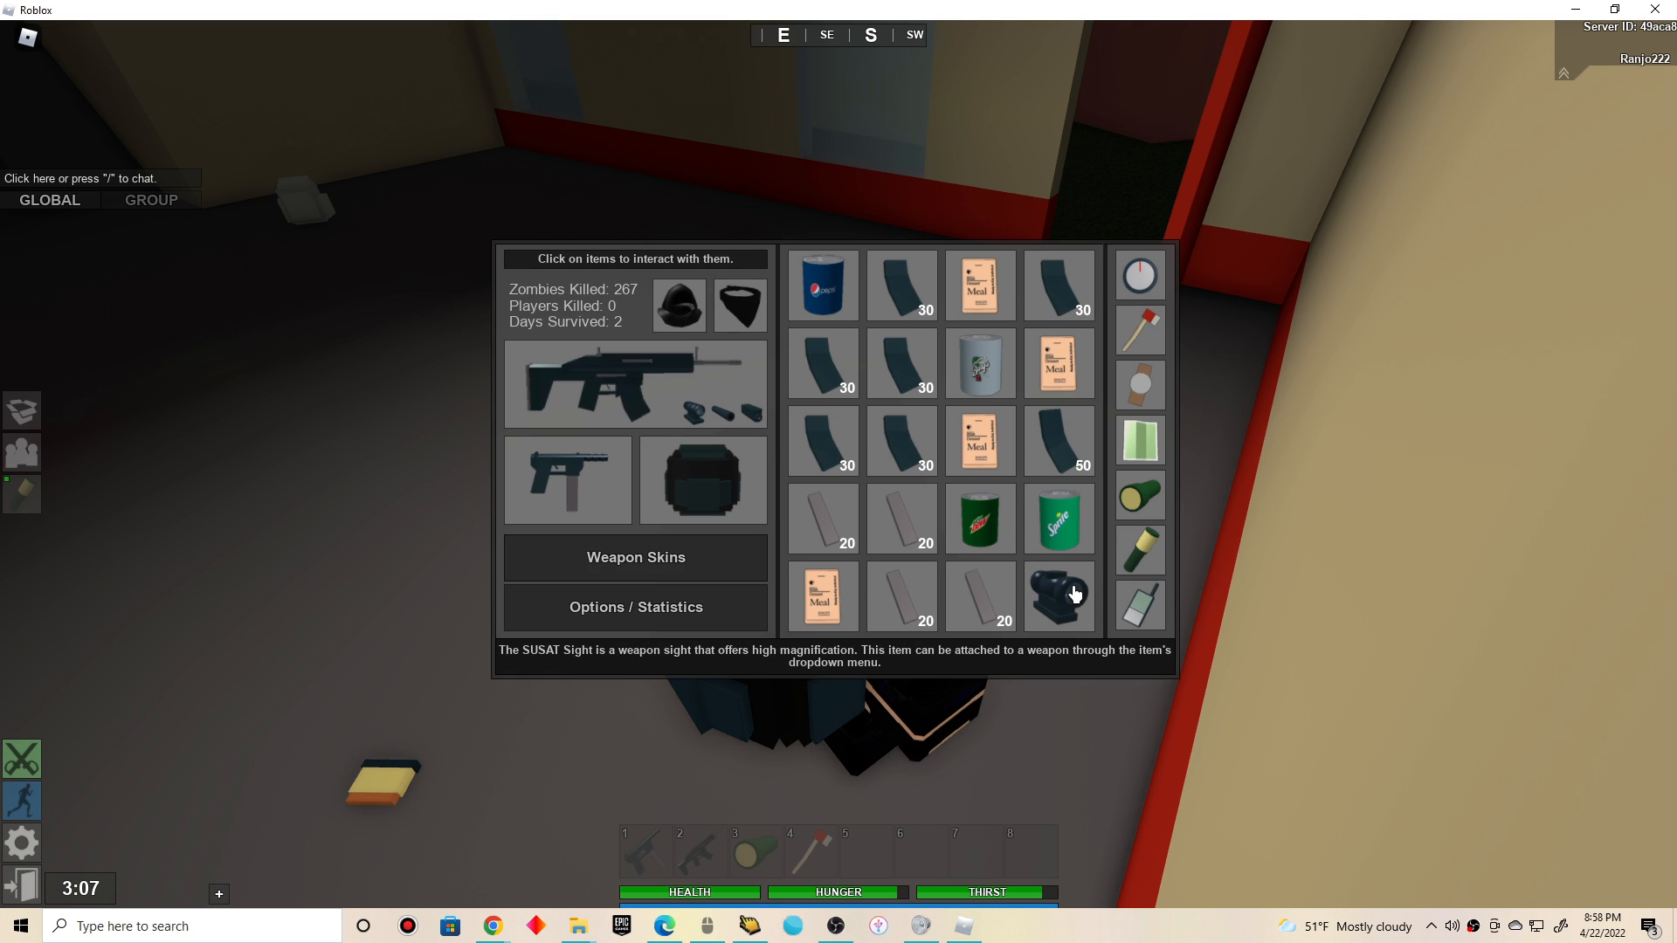
Inspect the SUSAT Sight in the looted inventory
{"action": "left_click", "coordinate": [1059, 597]}
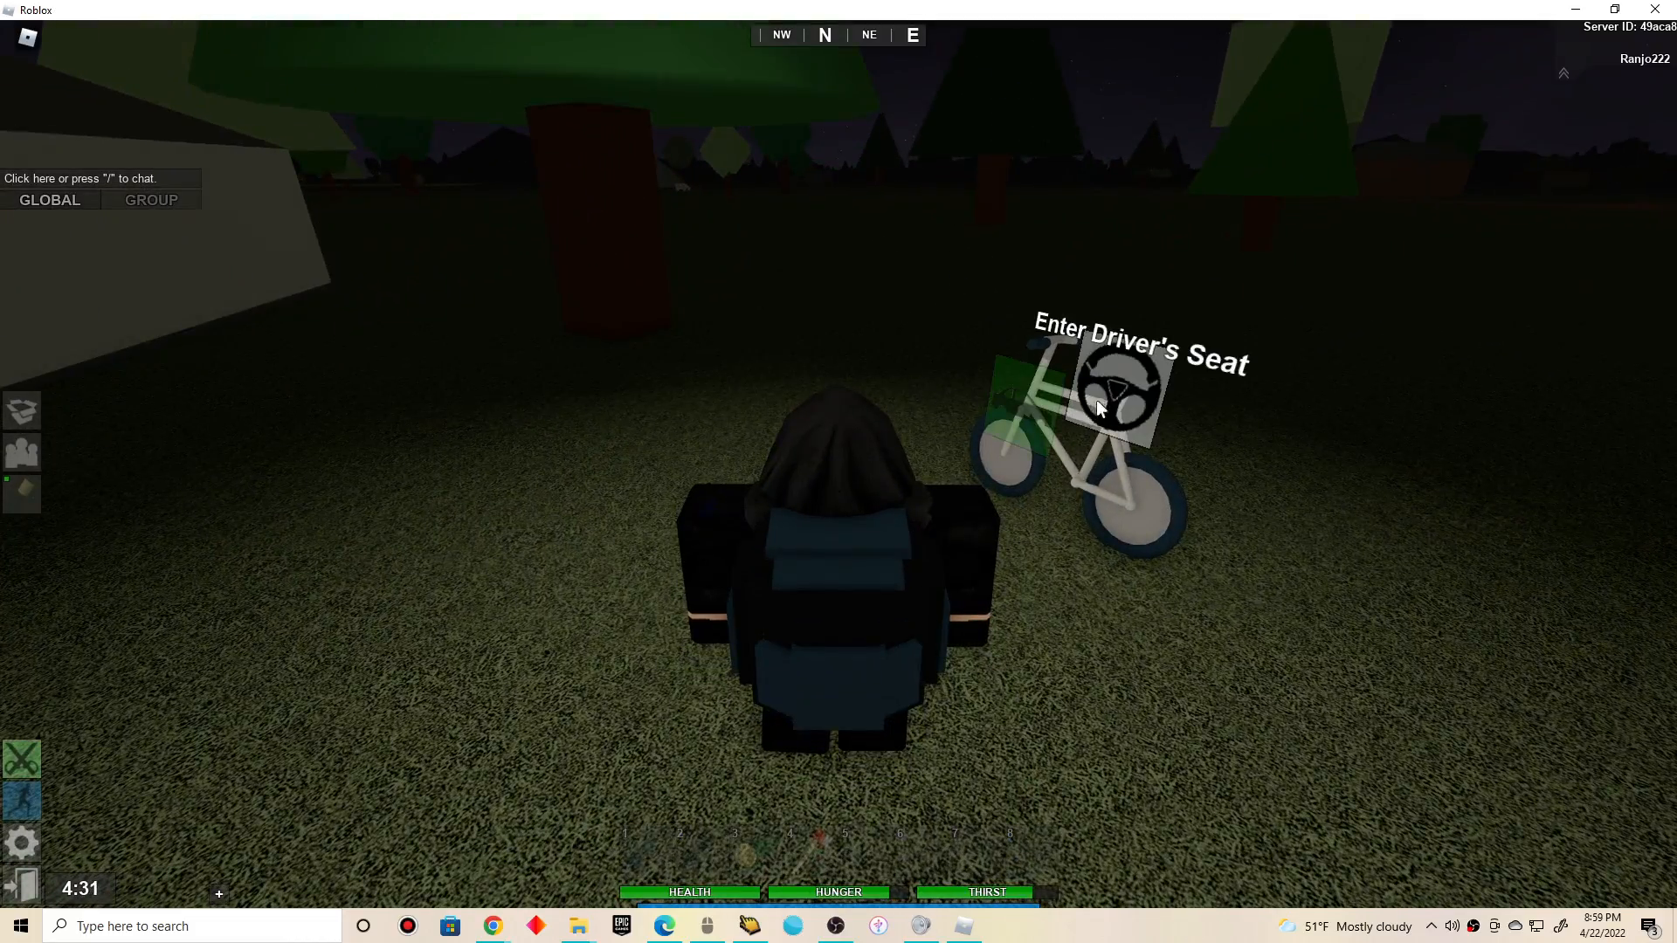
Mount the orange bike's seat and dismiss the map before riding to the building
{"action": "left_click", "coordinate": [1113, 389]}
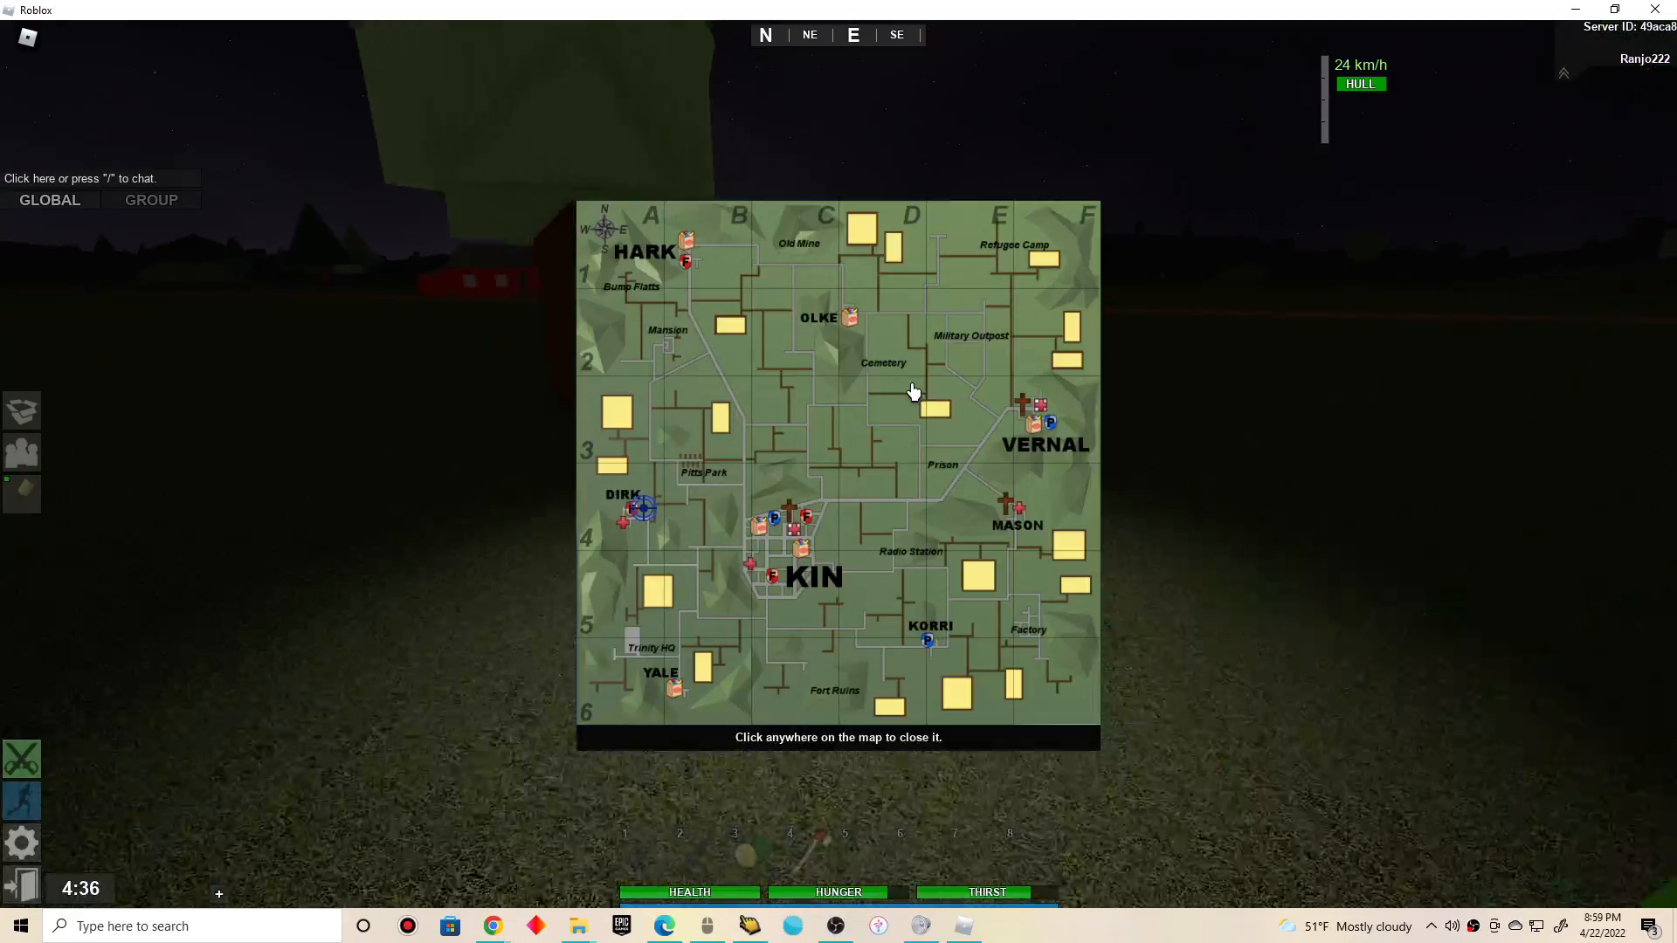
{"action": "left_click", "coordinate": [912, 391]}
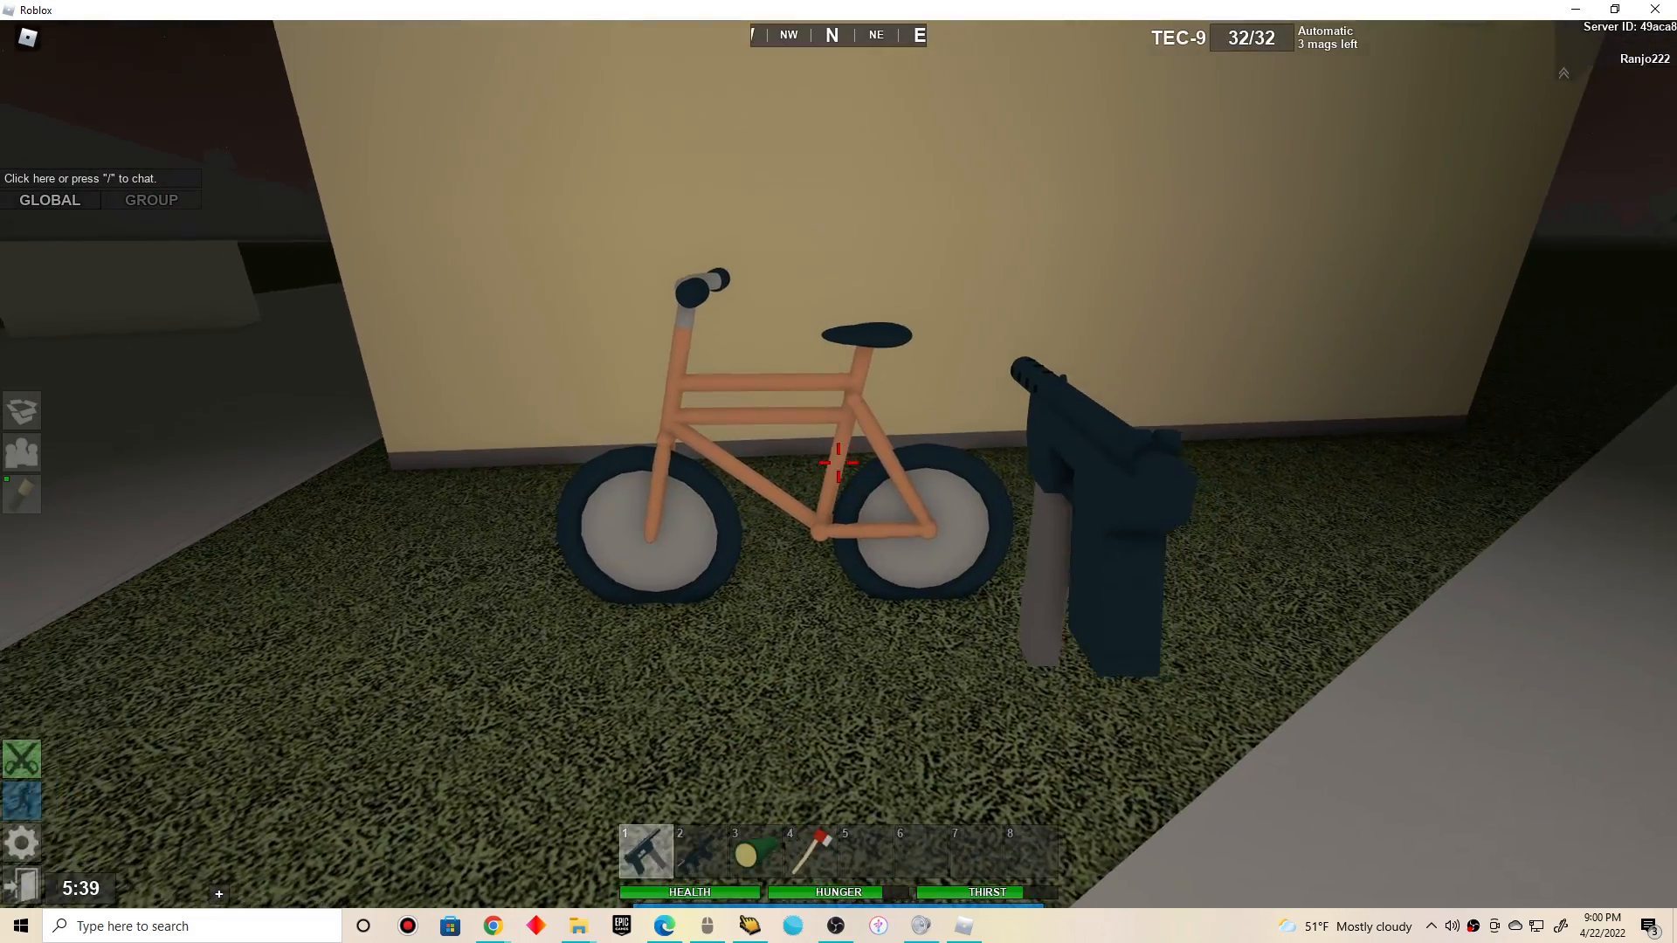
{"action": "left_click", "coordinate": [839, 462]}
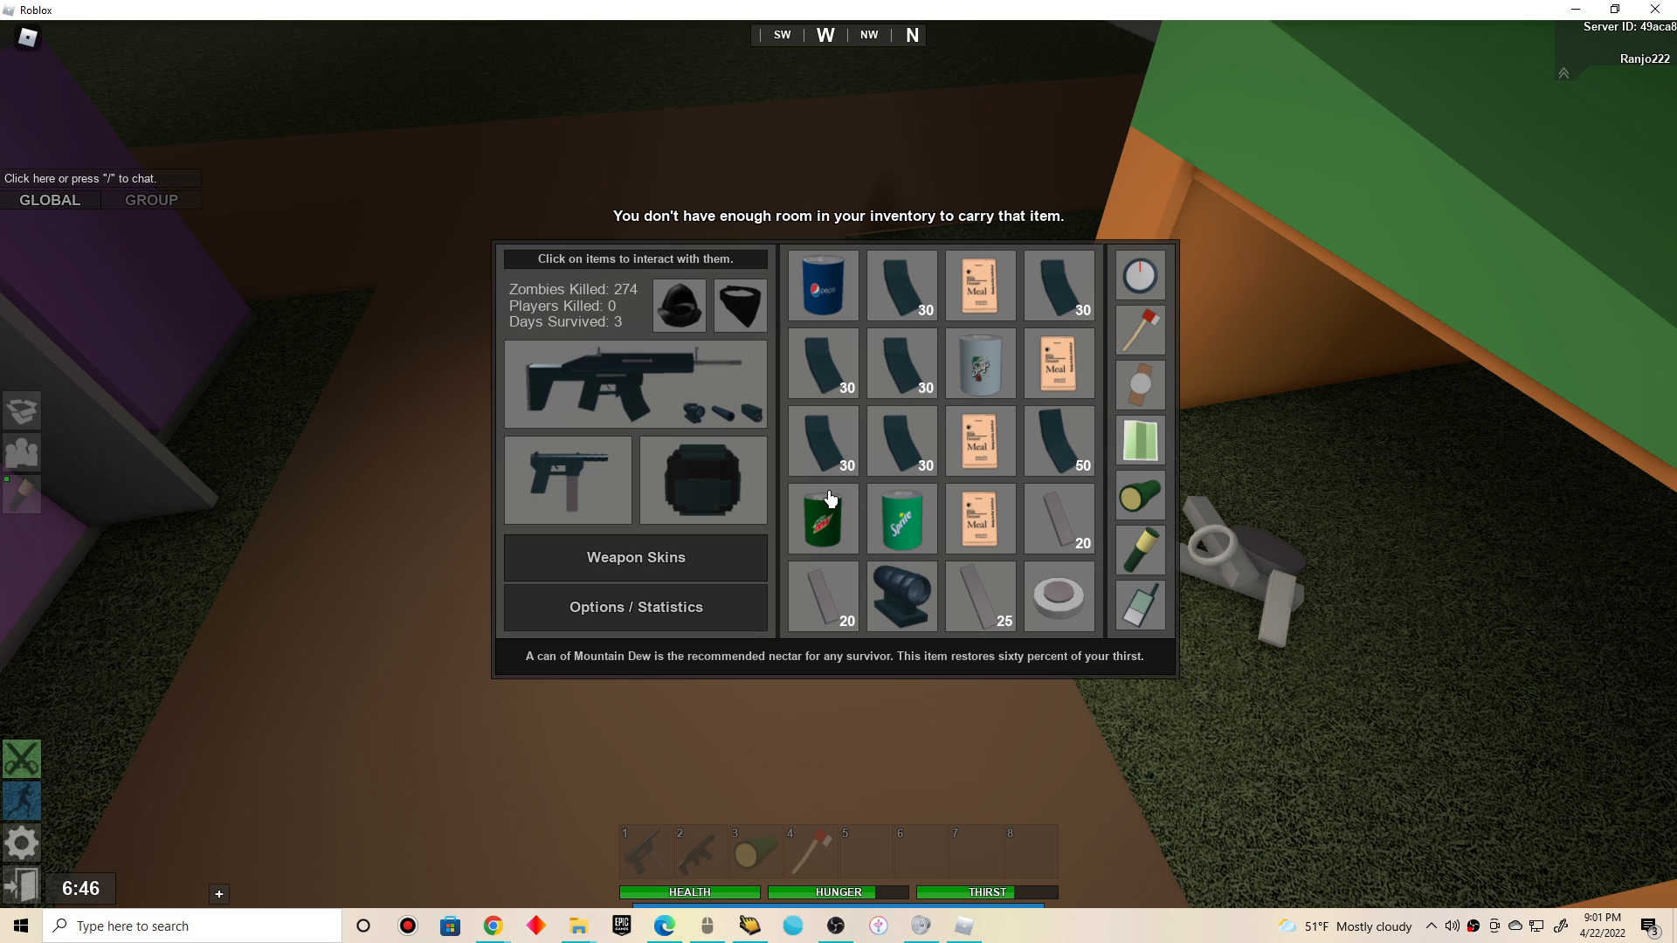
Drink the Mountain Dew to free inventory space, fire the TEC-9 and head to the bike
{"action": "left_click", "coordinate": [821, 519]}
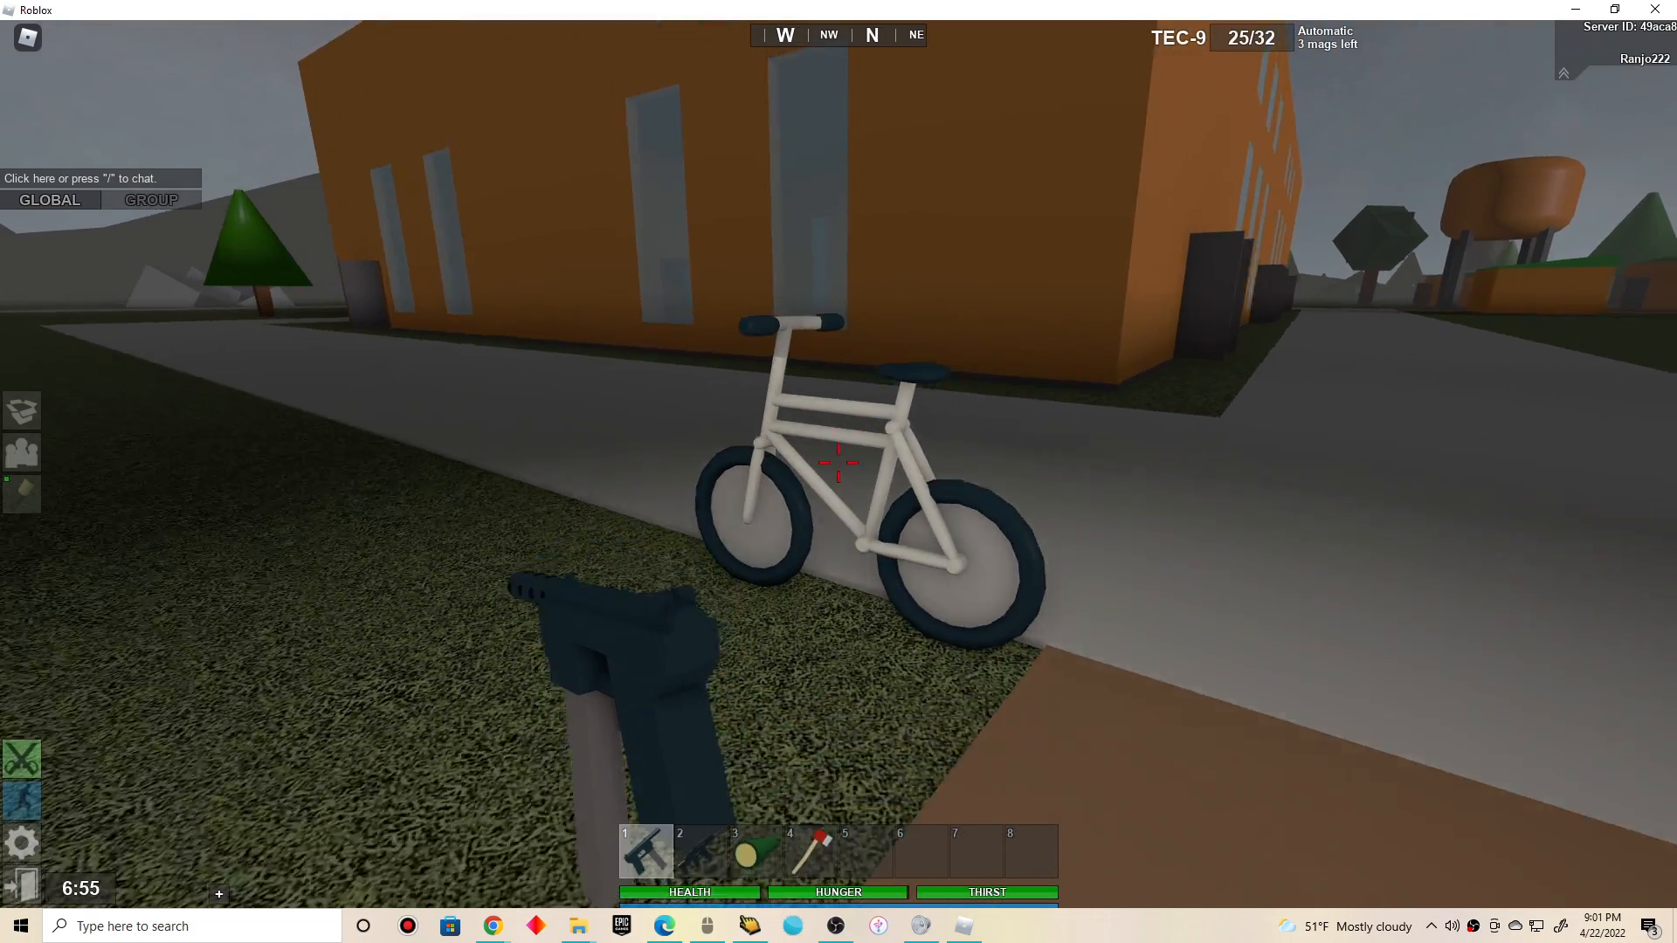
{"action": "left_click", "coordinate": [838, 461]}
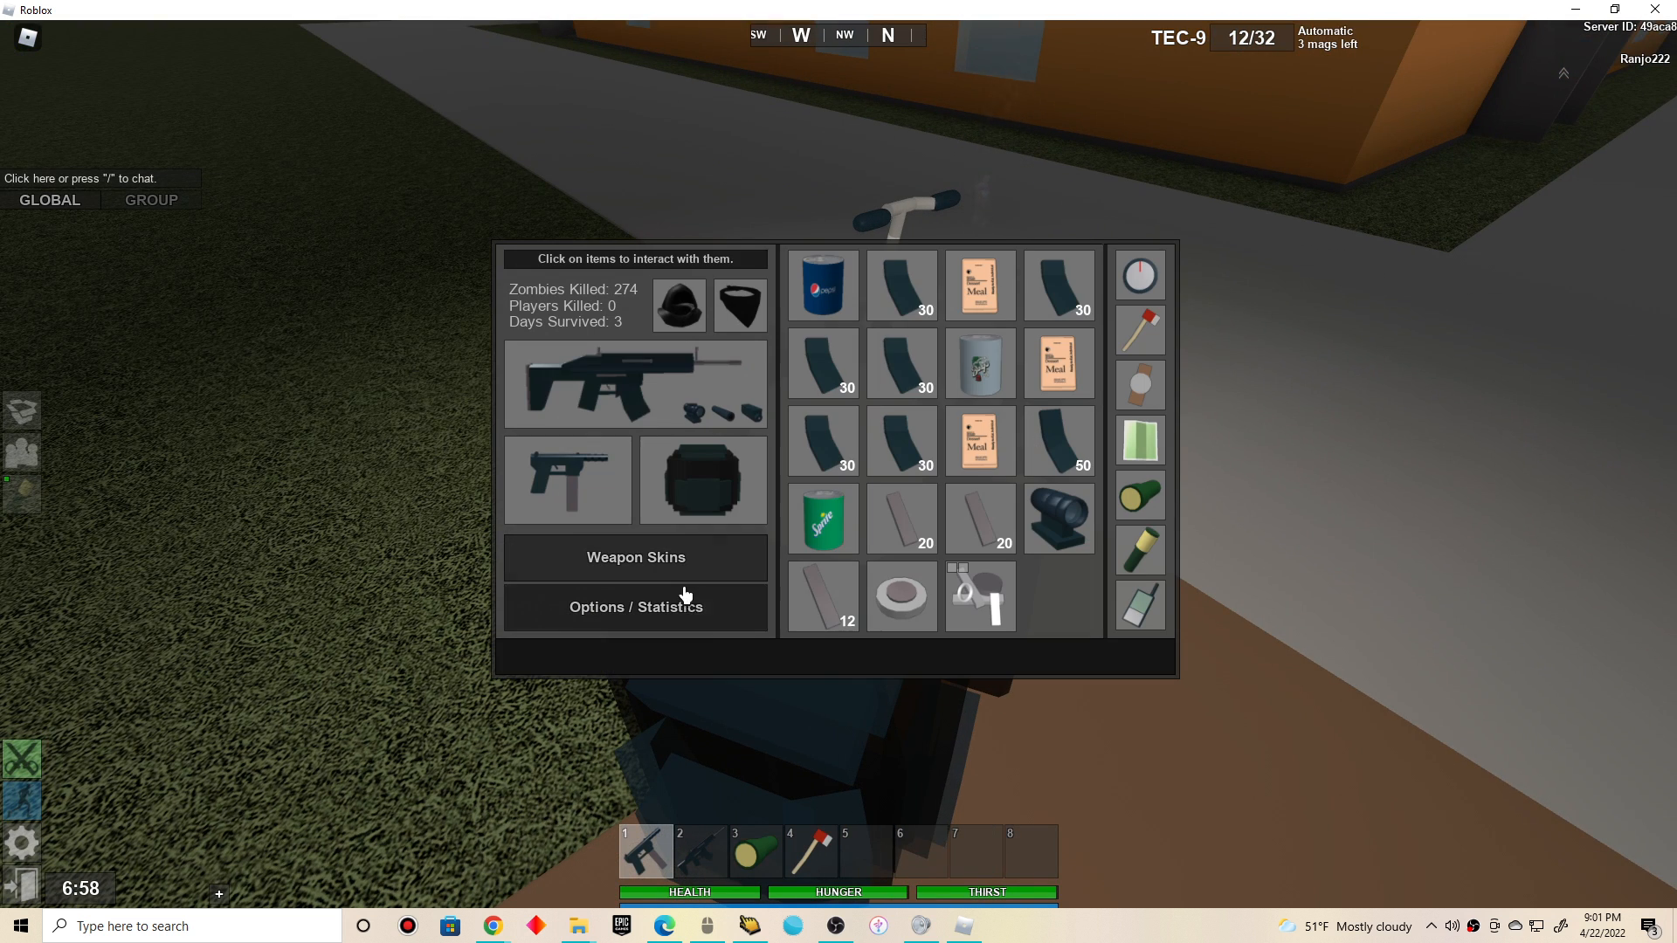
{"action": "left_click", "coordinate": [978, 440]}
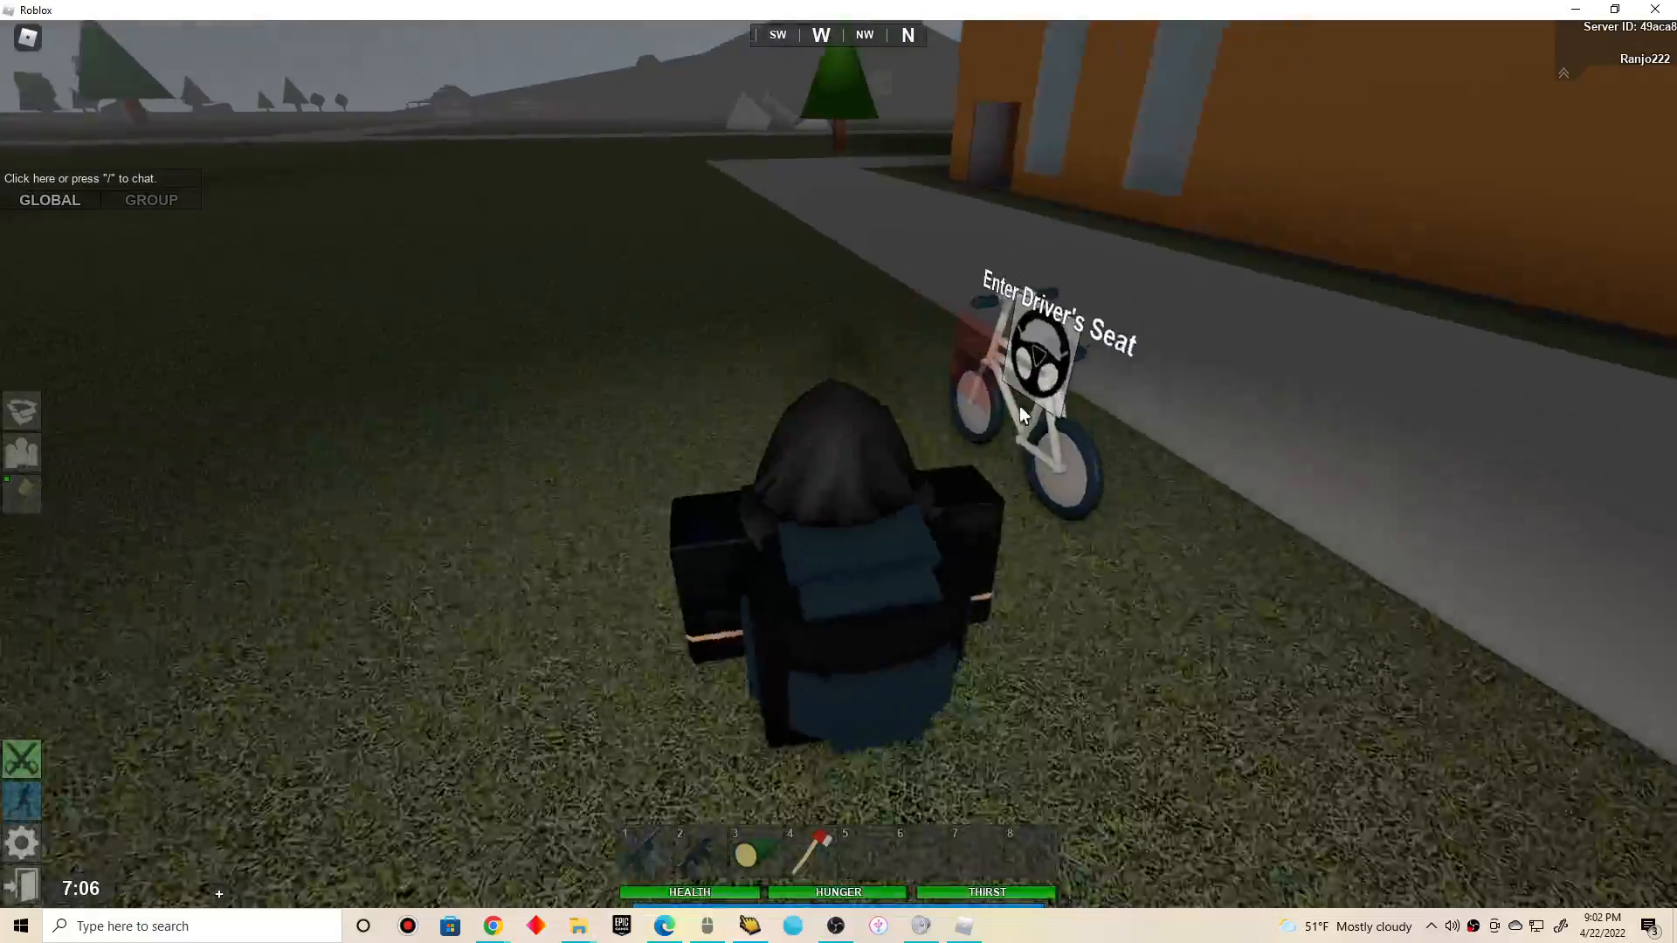
{"action": "left_click", "coordinate": [1032, 353]}
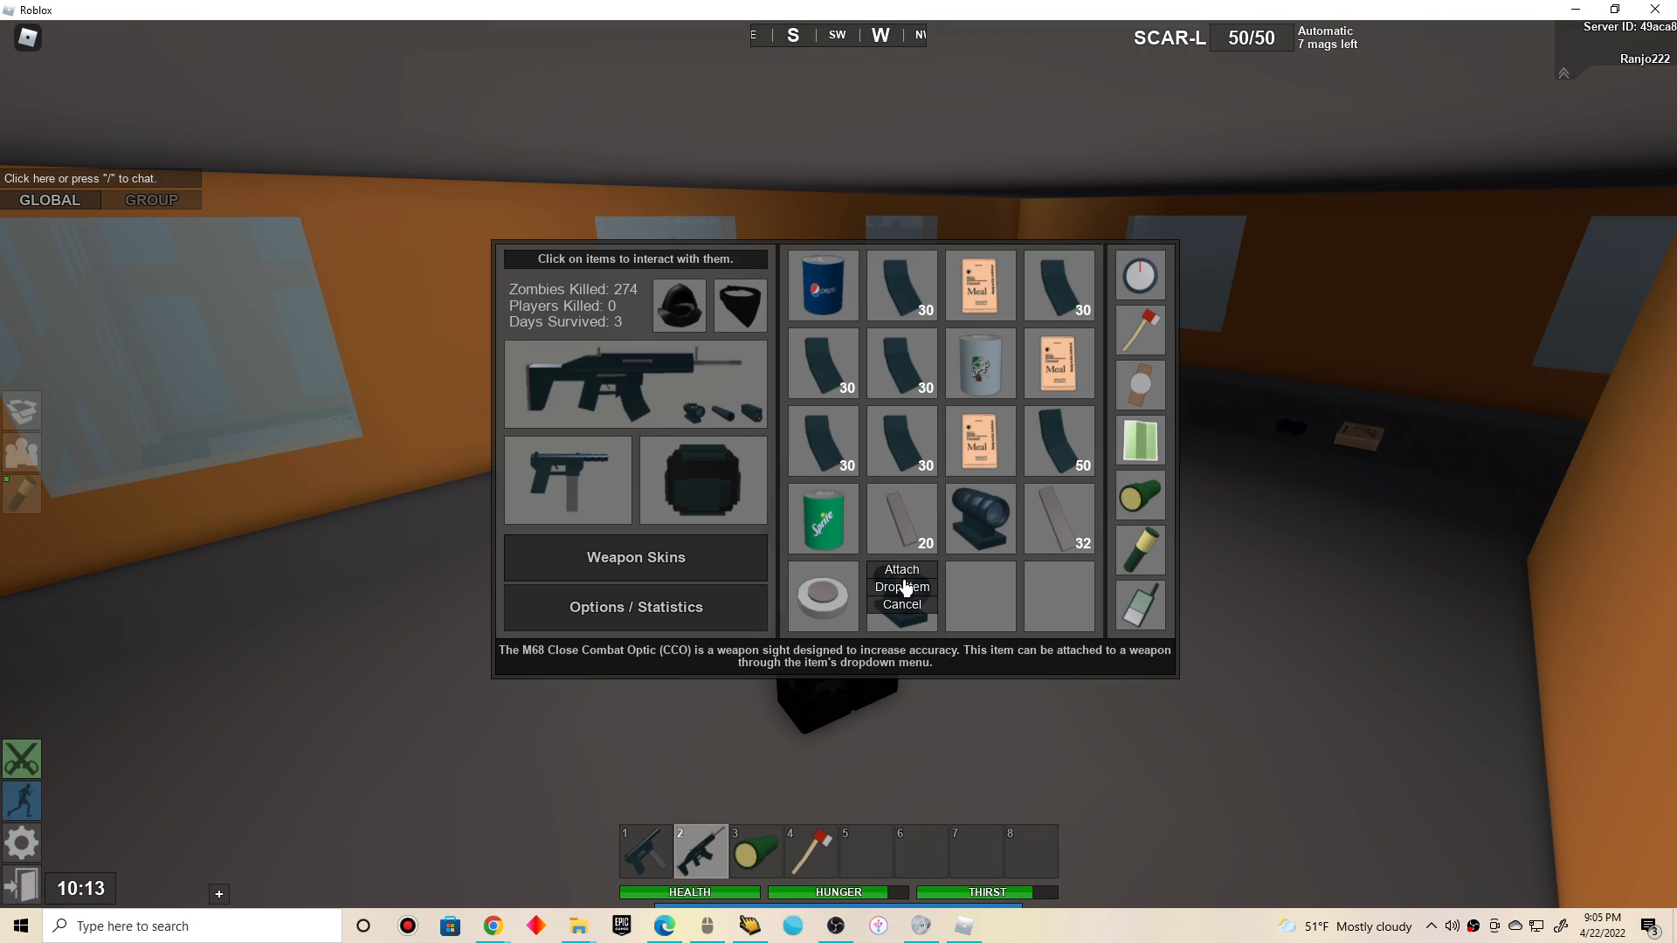
Drop the M68 CCO sight from the inventory
{"action": "left_click", "coordinate": [900, 570]}
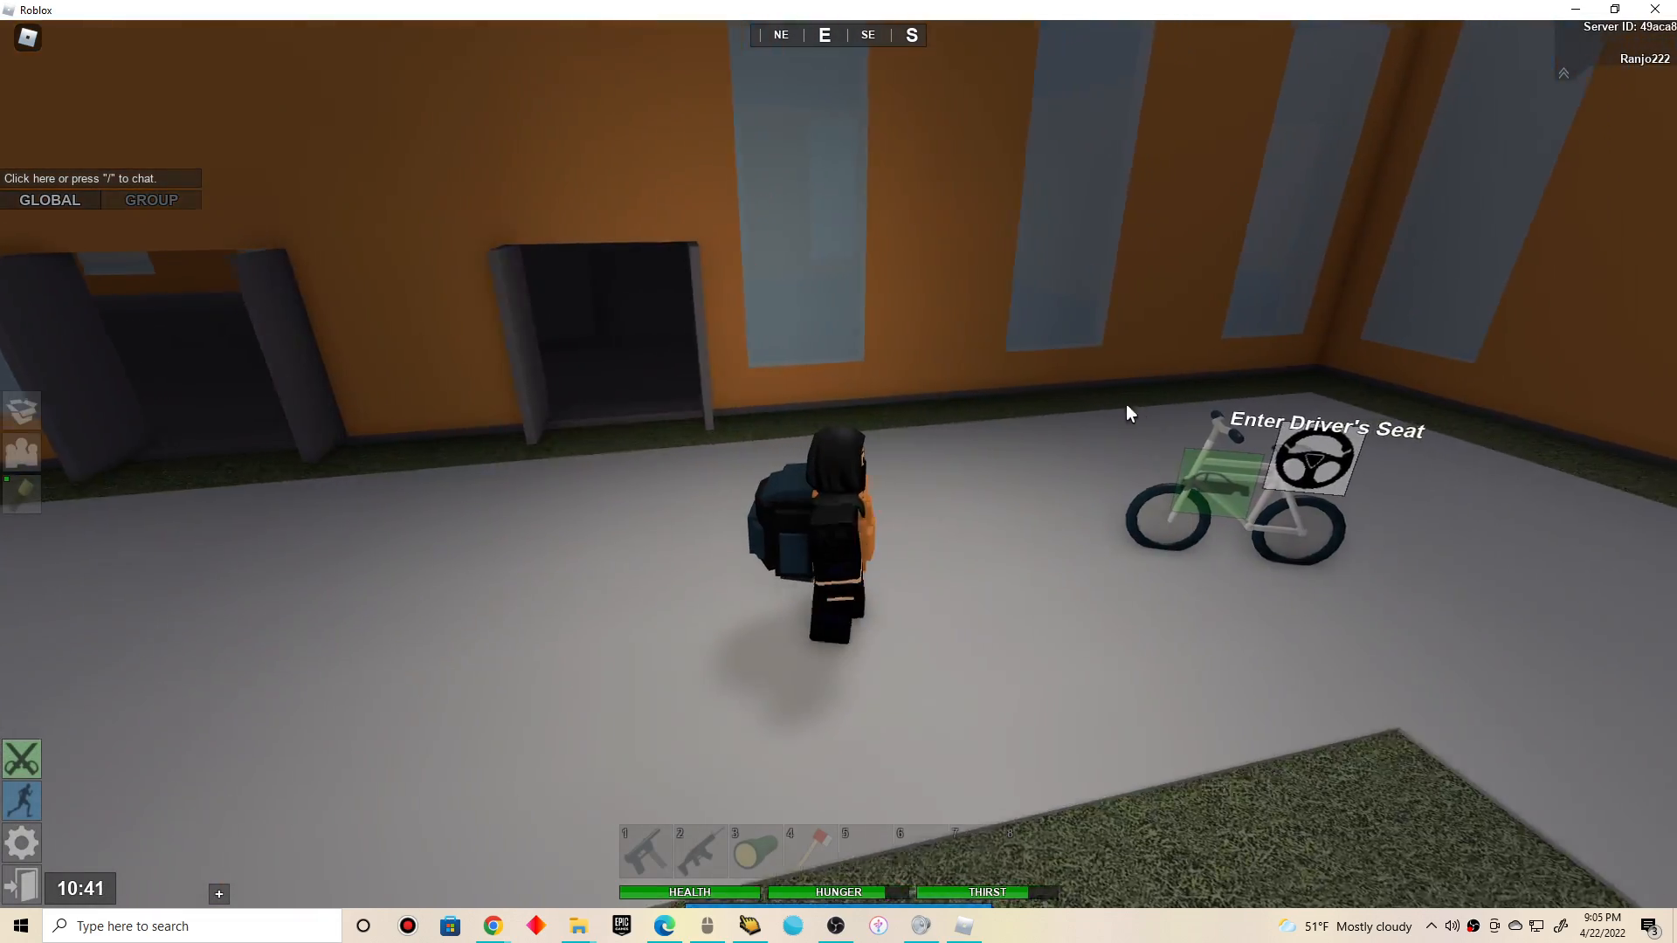
Mount the green bike and check the island map for the route east
{"action": "left_click", "coordinate": [1310, 454]}
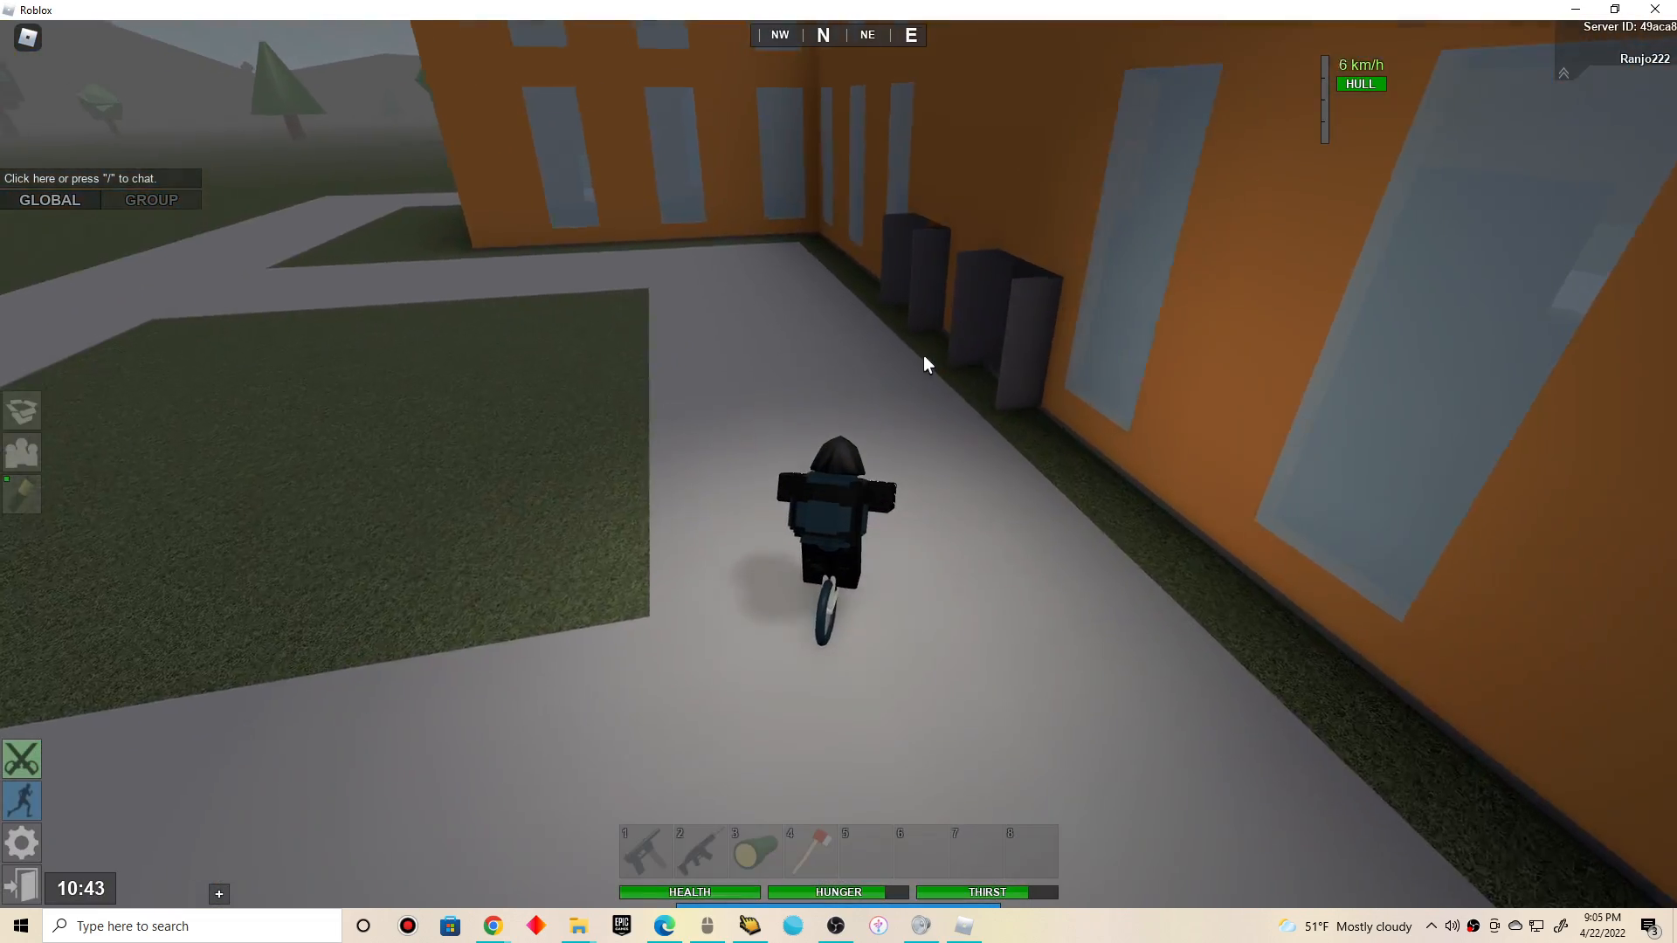
{"action": "key", "text": "m"}
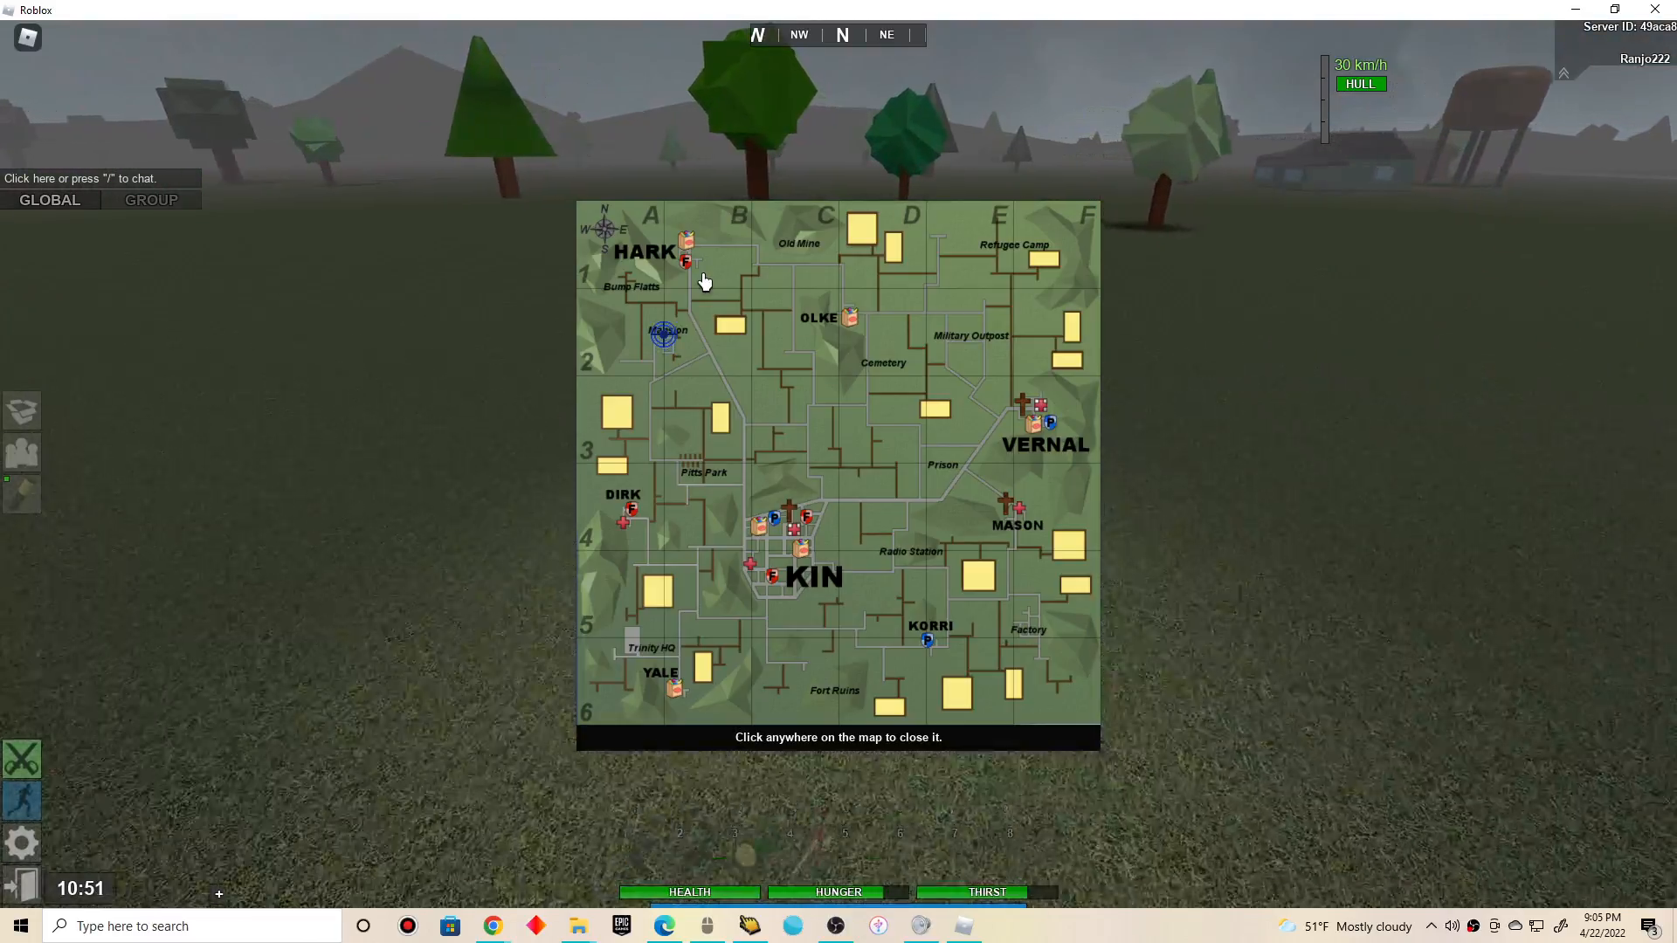
{"action": "left_click", "coordinate": [705, 282]}
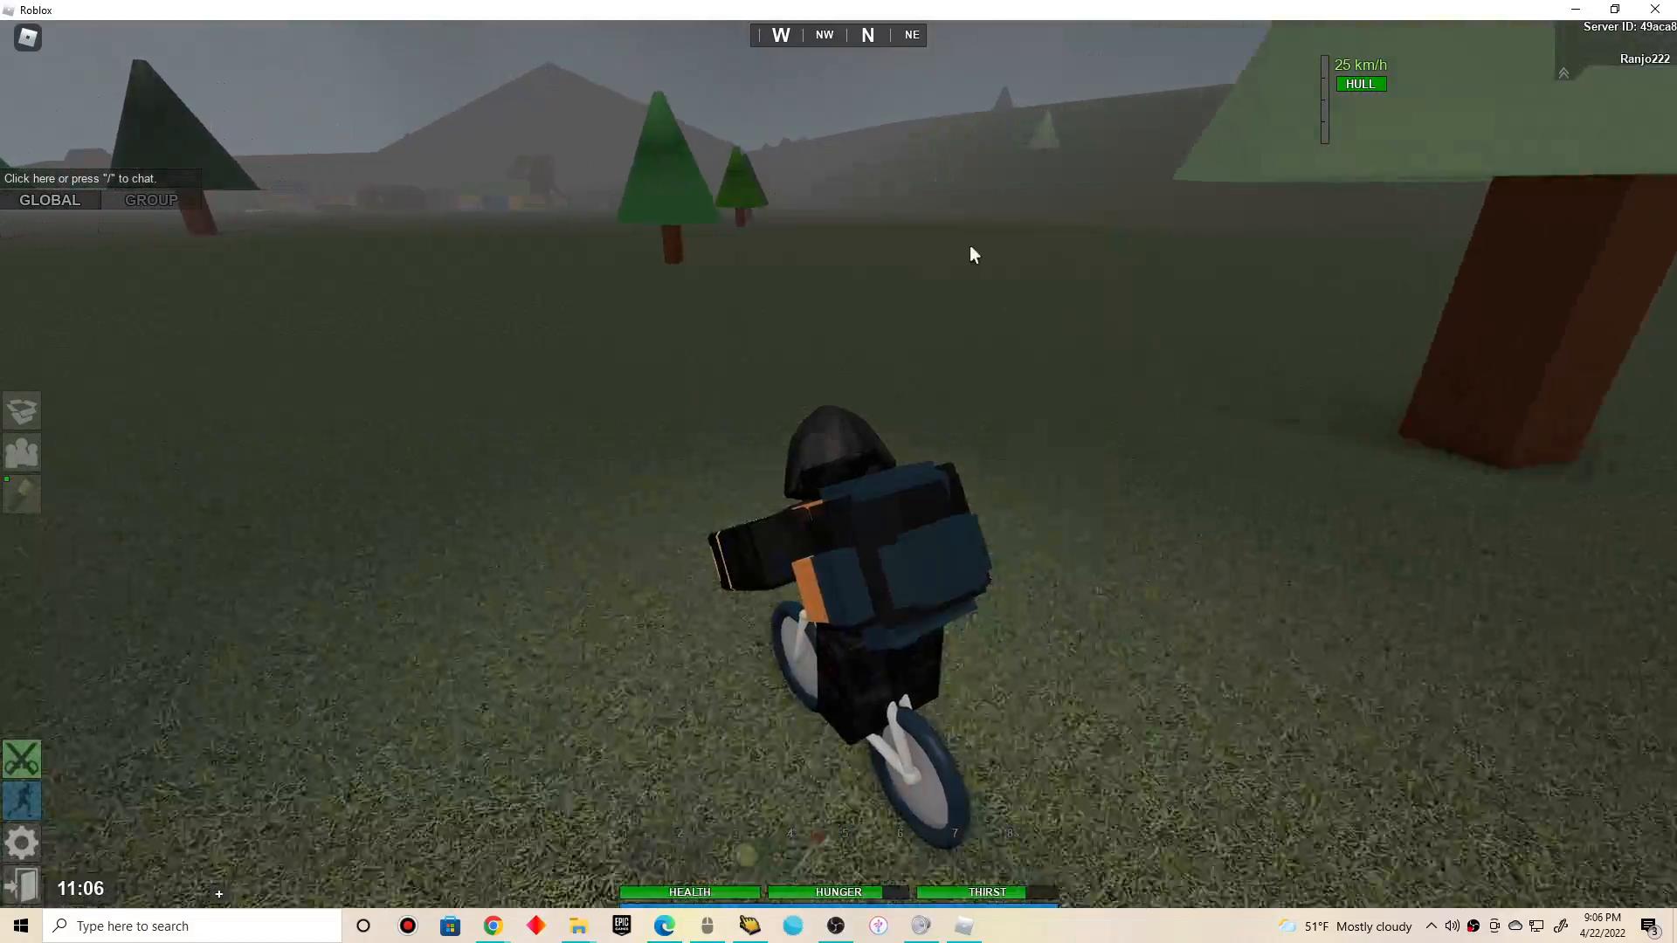
Re-check the map mid-ride across the grassland, then close it near town
{"action": "key", "text": "m"}
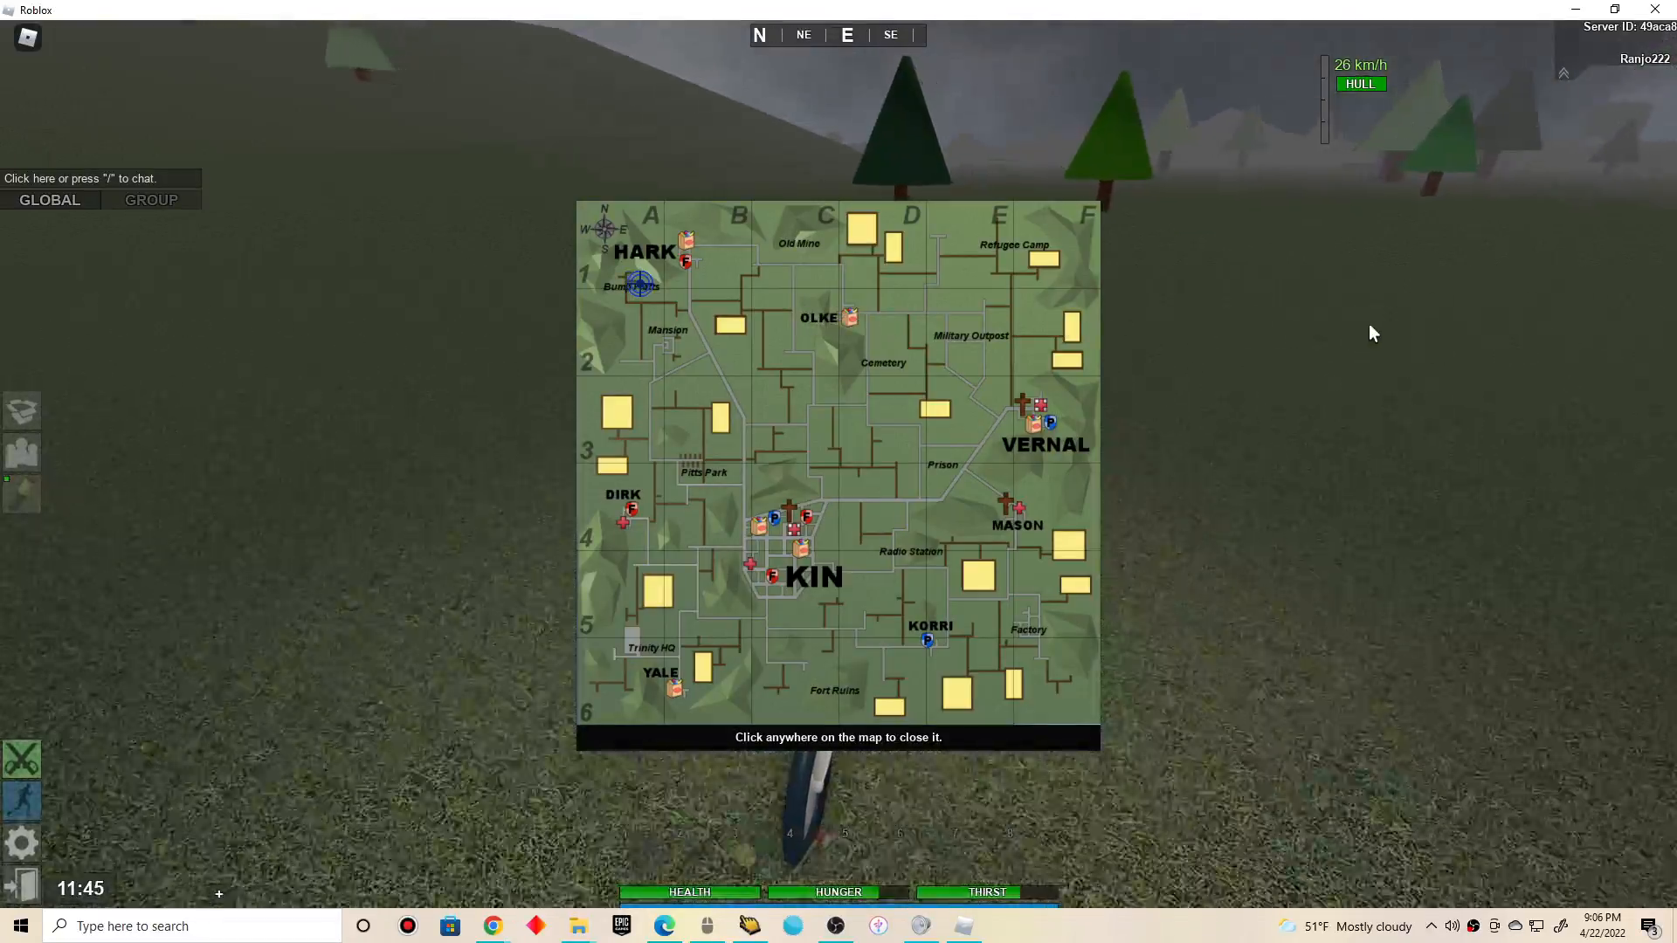
{"action": "left_click", "coordinate": [837, 470]}
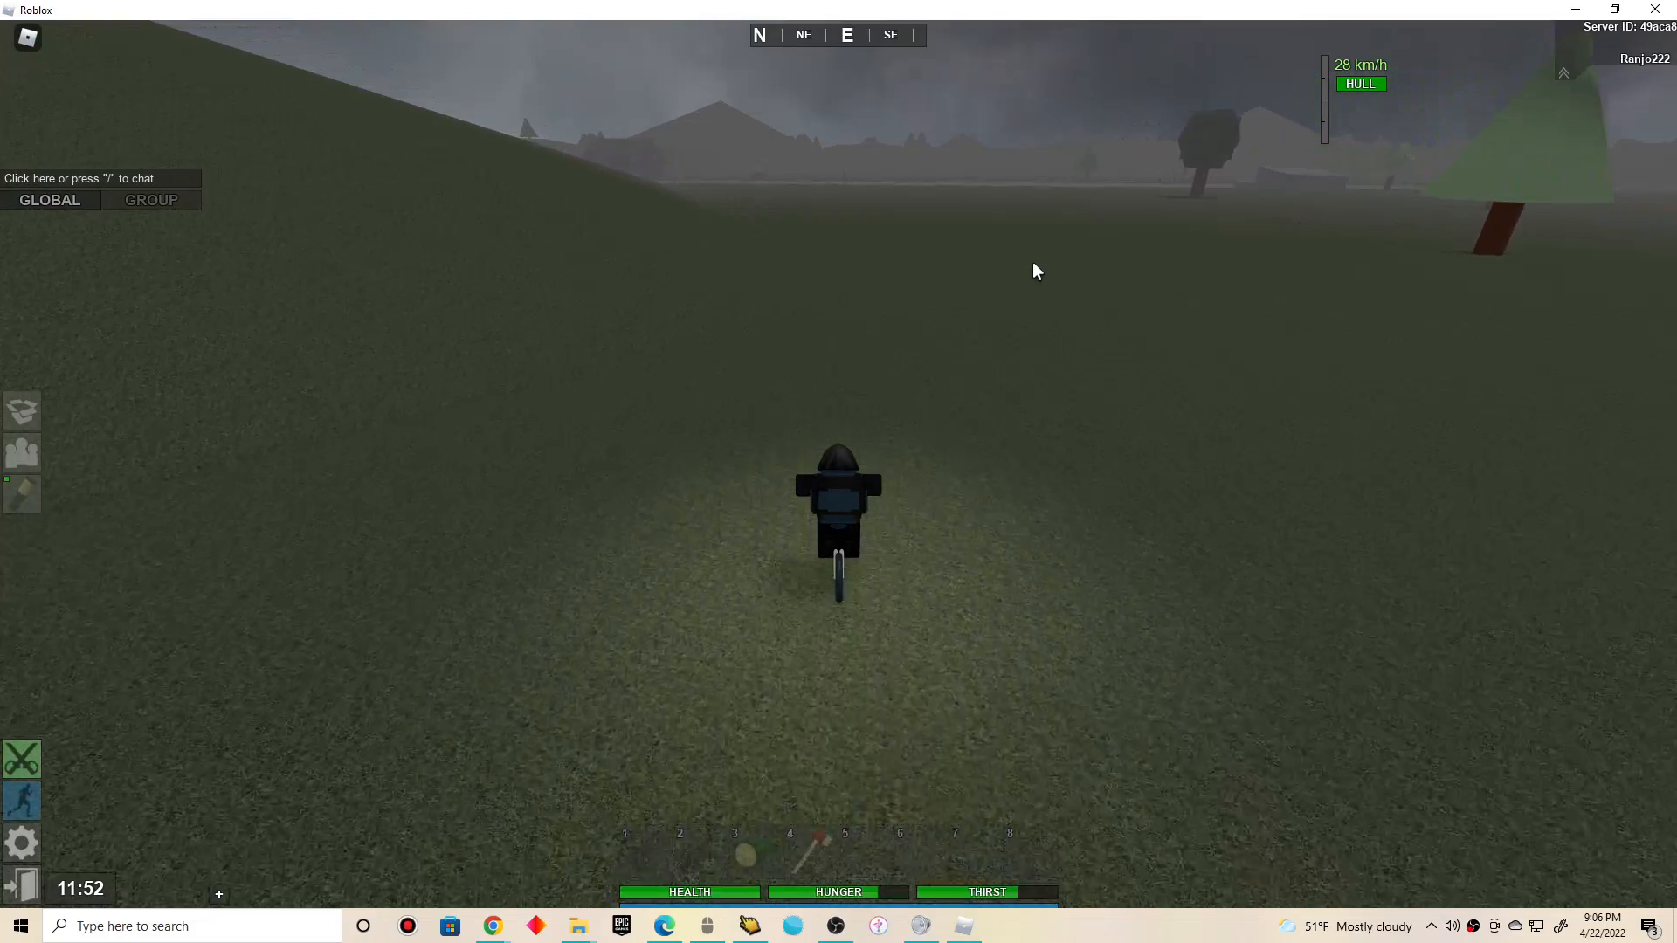
{"action": "key", "text": "m"}
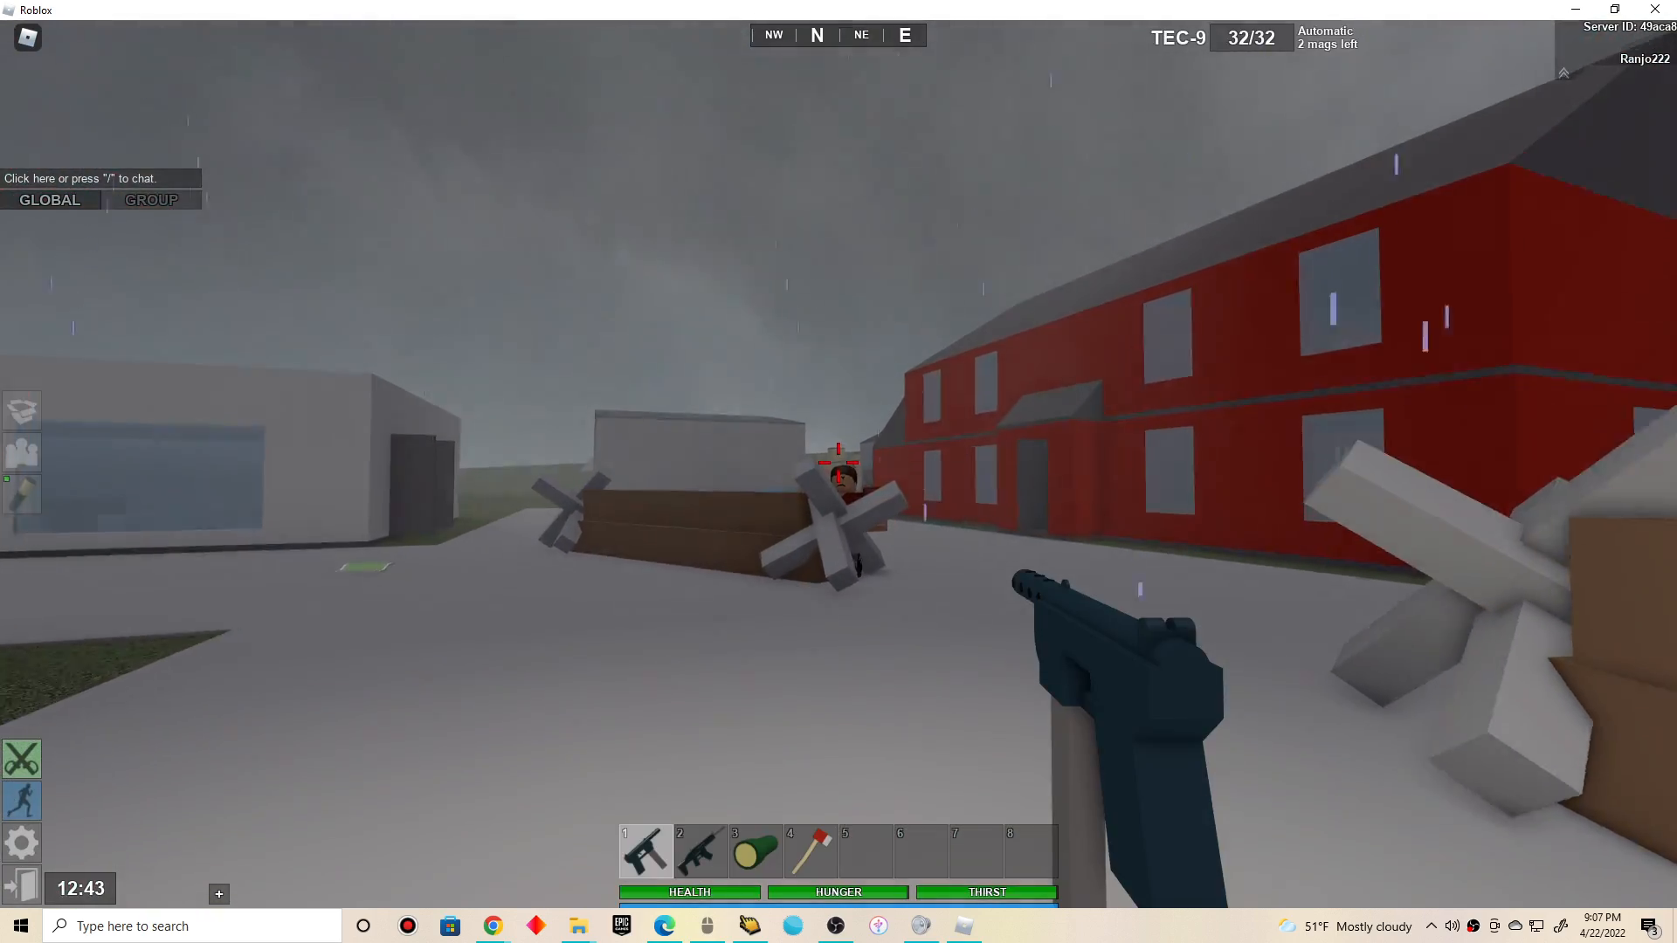
Equip the scoped SCAR-L from hotbar slot 2 in place of the TEC-9
{"action": "key", "text": "2"}
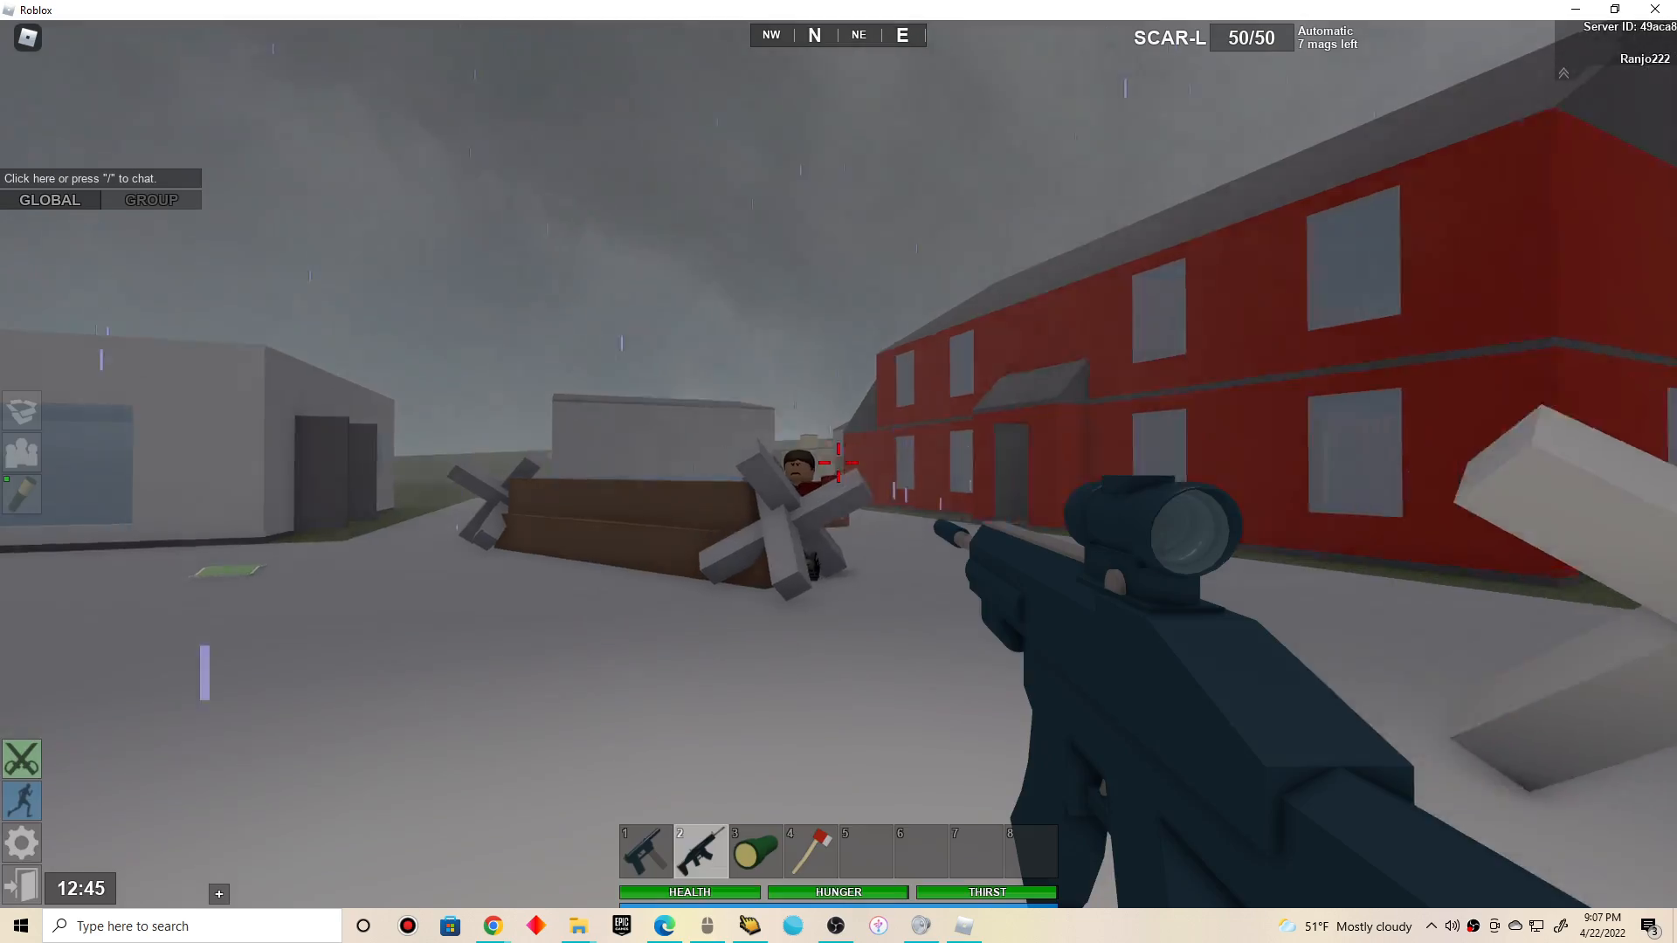
{"action": "left_click", "coordinate": [839, 462]}
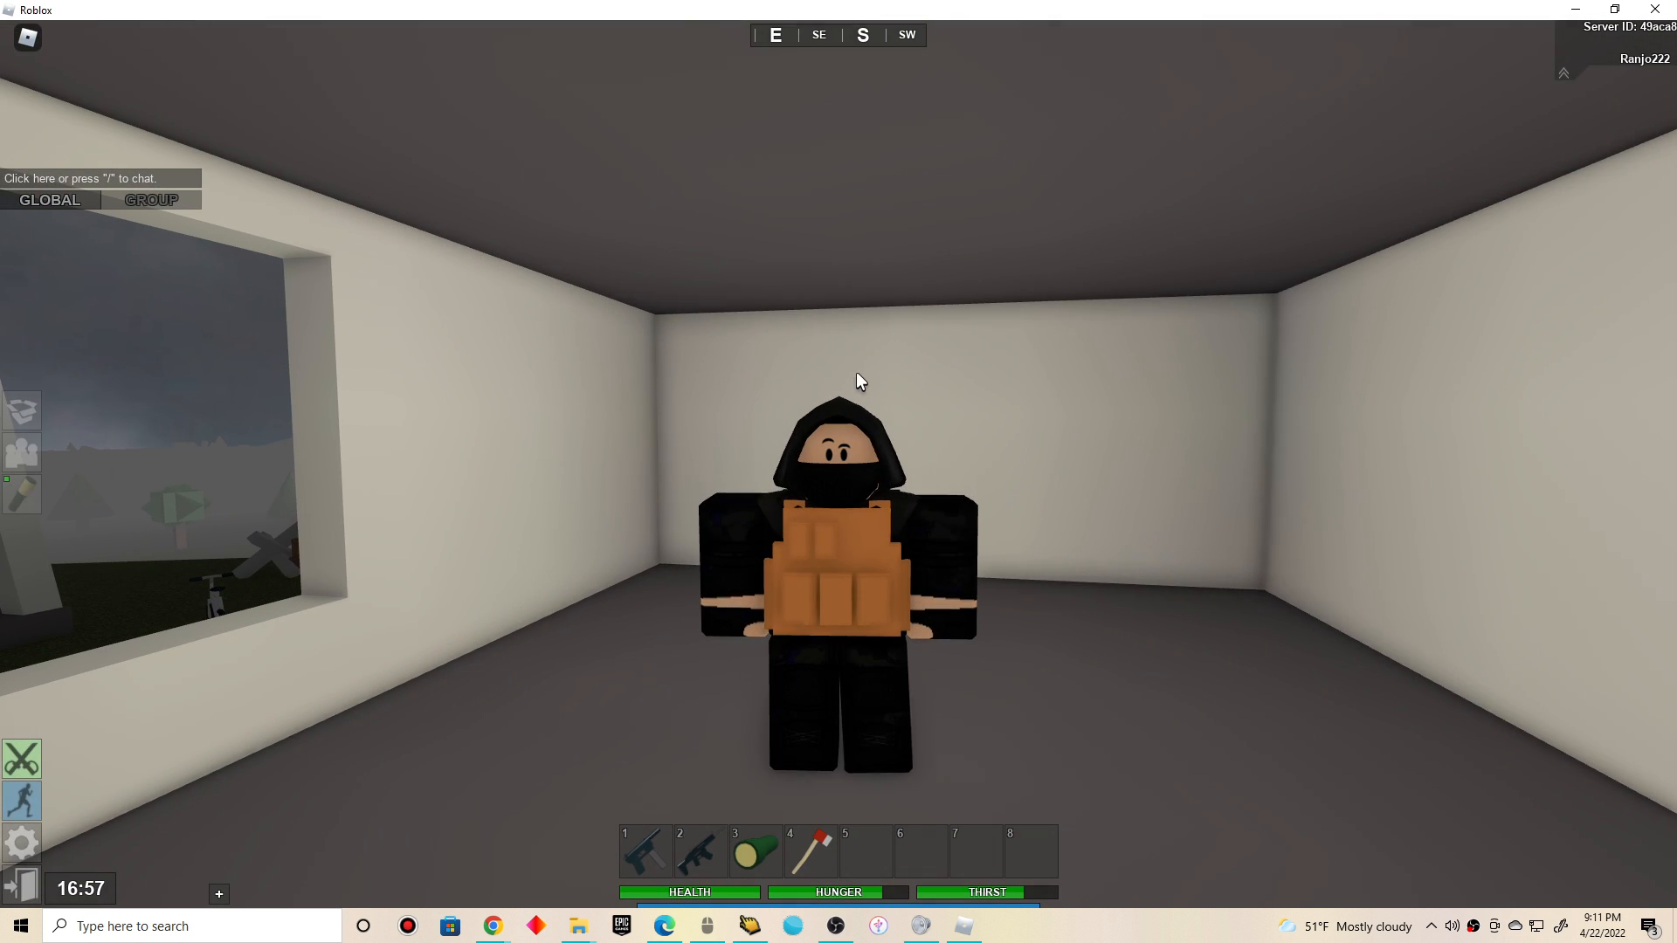
{"action": "mouse_move", "coordinate": [1041, 346]}
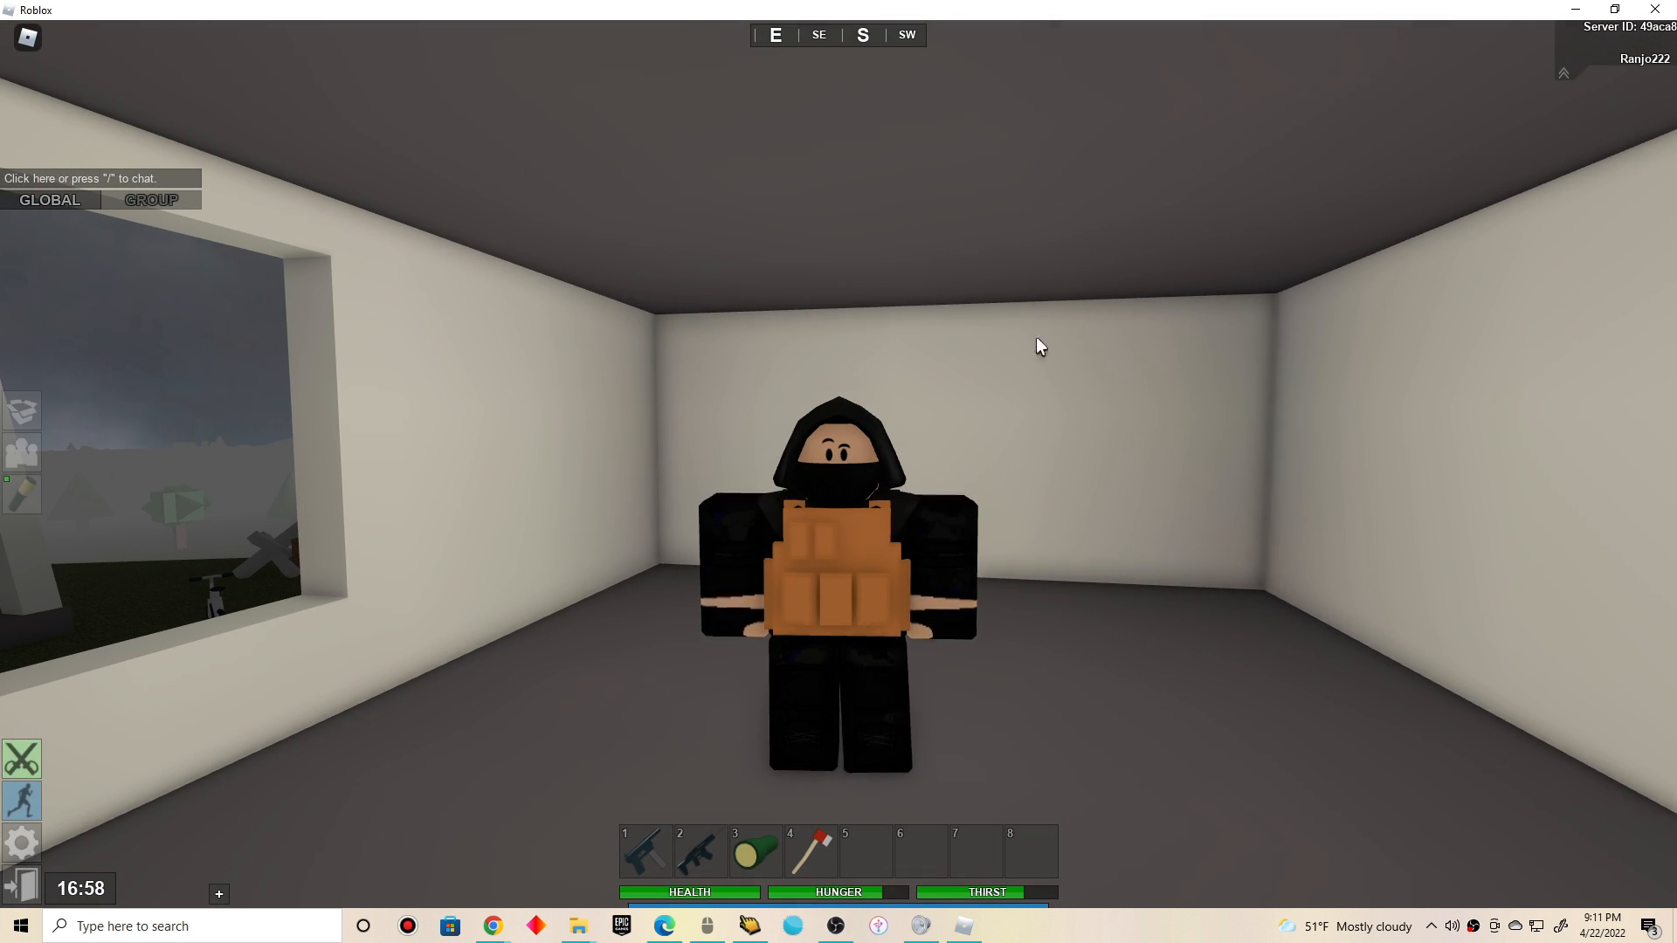